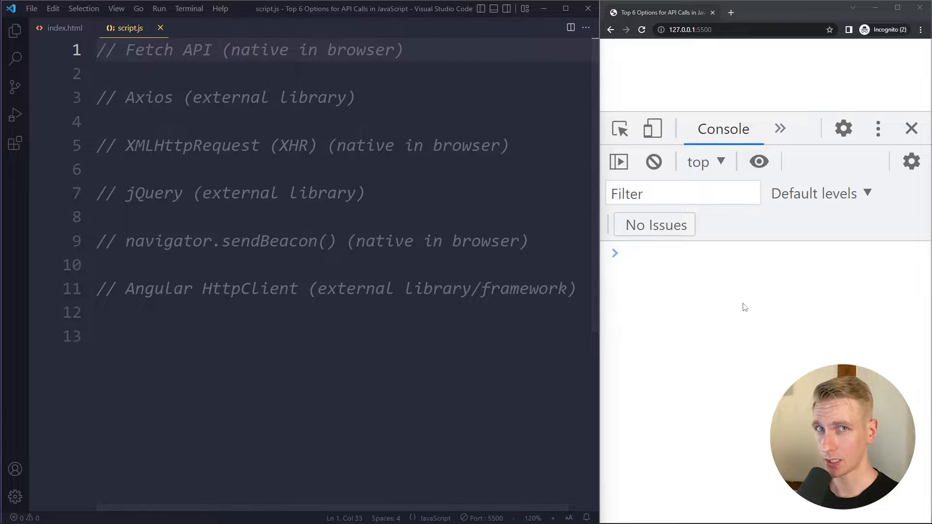
{"action": "mouse_move", "coordinate": [731, 325]}
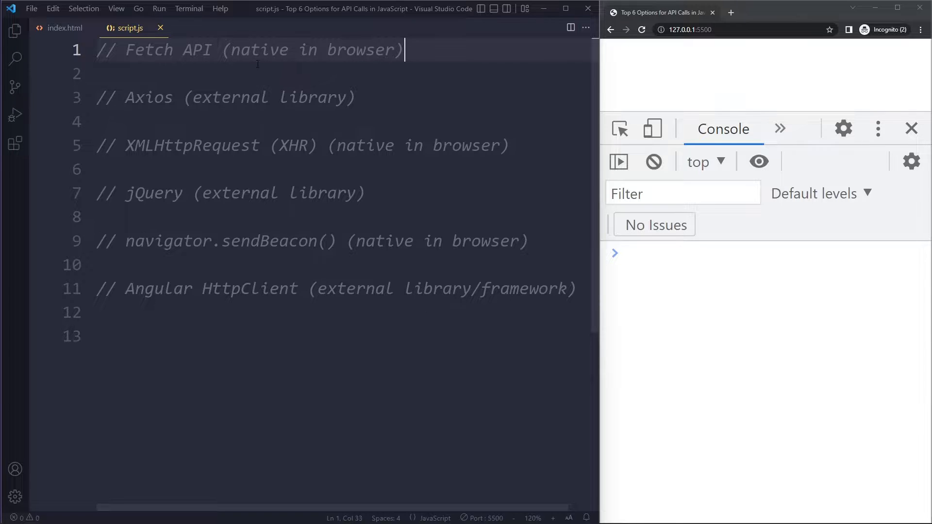
- Insert a blank line beneath the '// Fetch API' comment on line 1
{"action": "left_click", "coordinate": [355, 97]}
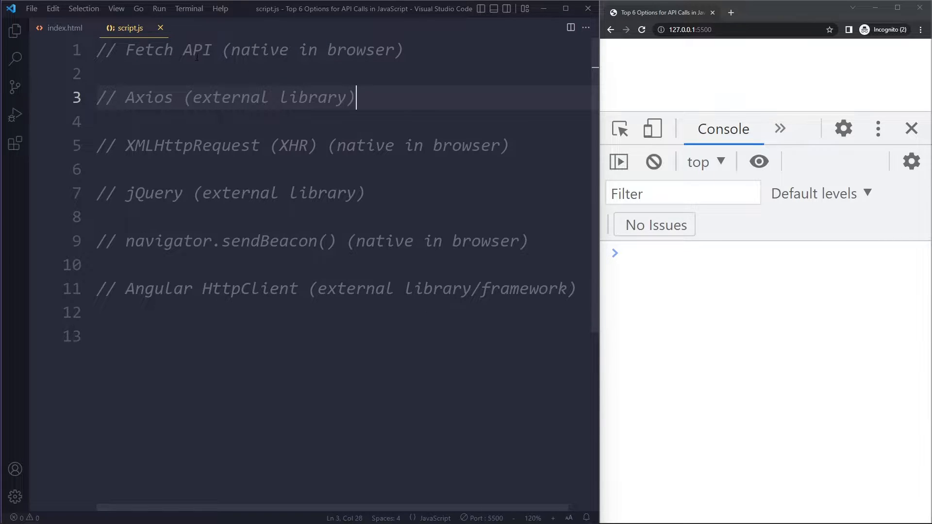
{"action": "left_click", "coordinate": [406, 50]}
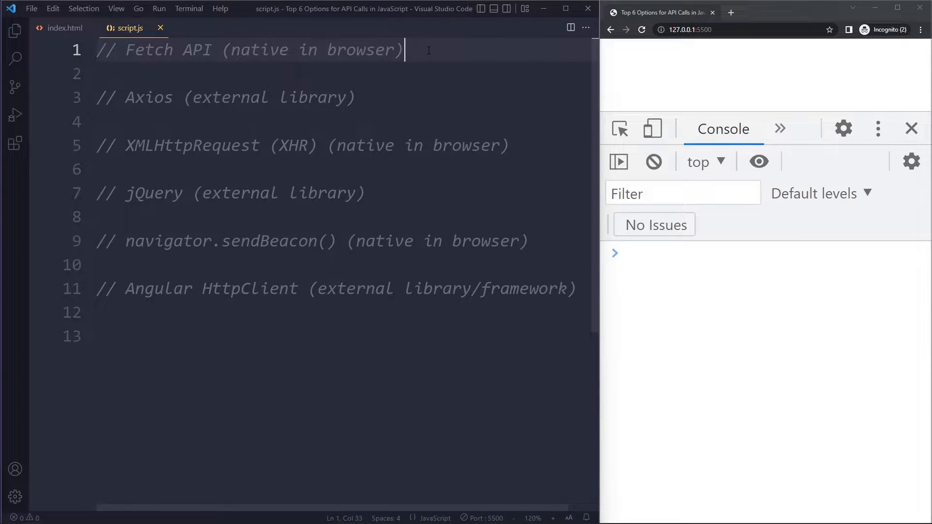
{"action": "key", "text": "Enter"}
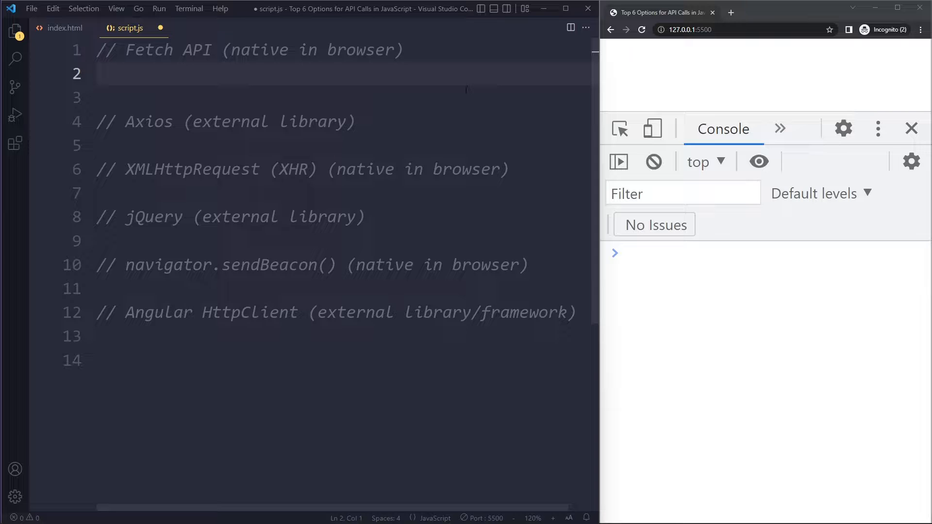
{"action": "type", "text": "fetch();"}
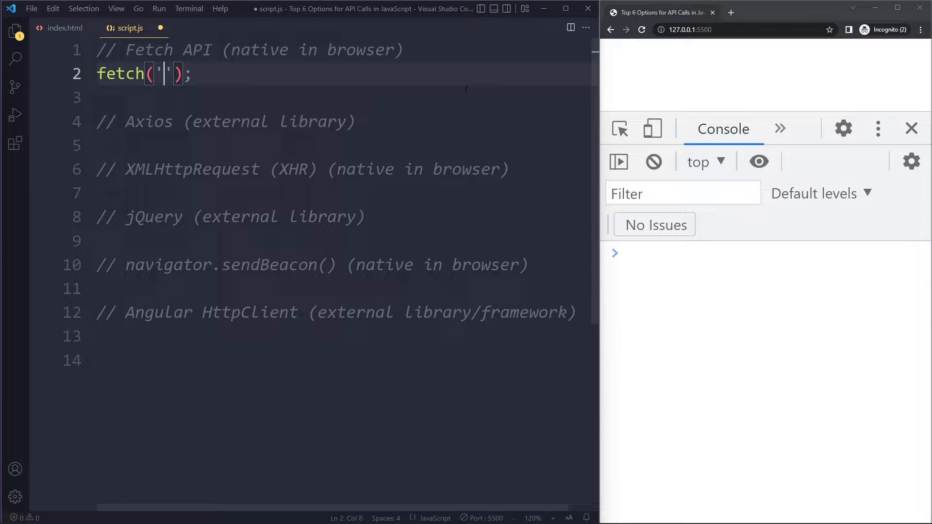
{"action": "type", "text": "https;"}
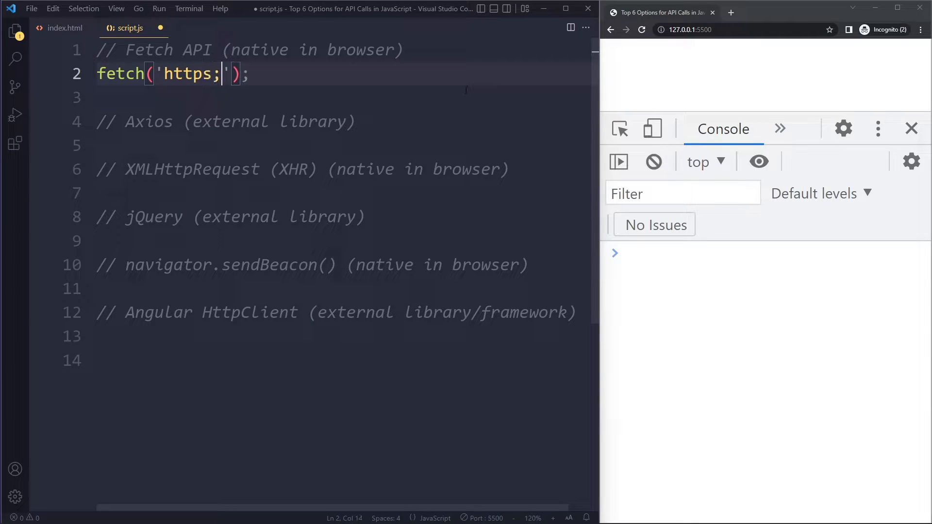
{"action": "type", "text": "://"}
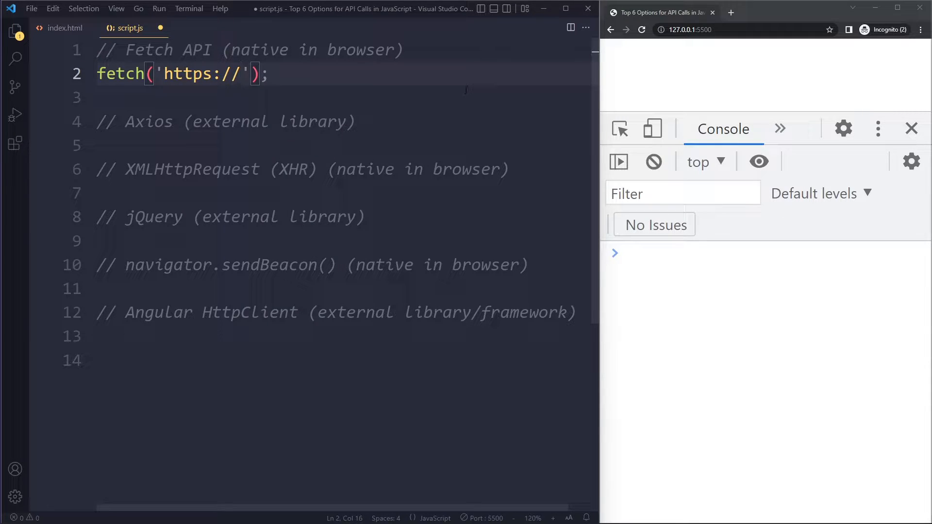
{"action": "type", "text": "jsonplaceholder.typi"}
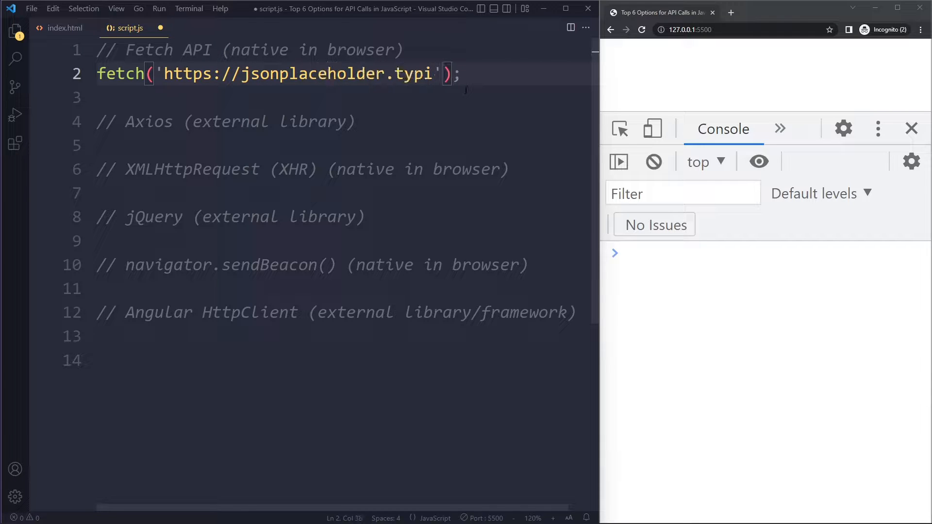
{"action": "type", "text": "code.com/users"}
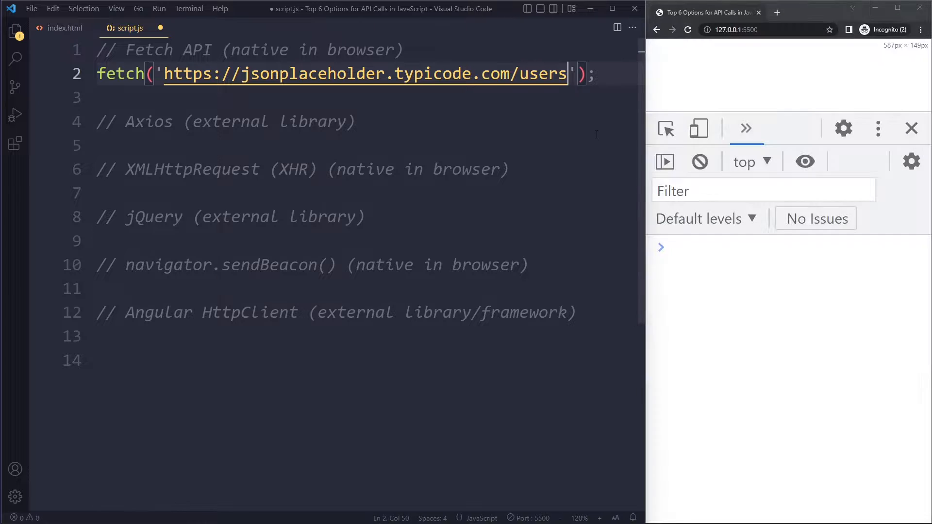
{"action": "mouse_move", "coordinate": [567, 105]}
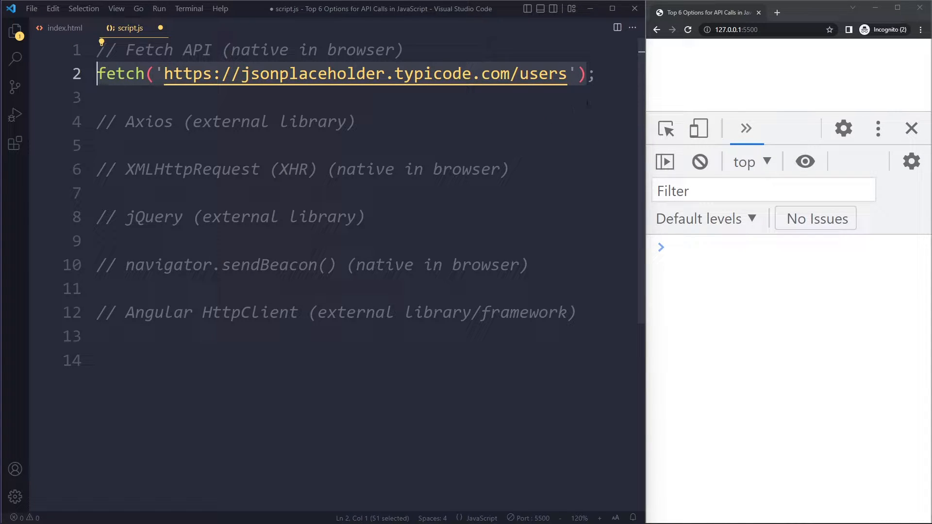
- Replace the trailing semicolon with a .then(res => ...) callback on its own indented line
{"action": "left_click", "coordinate": [592, 74]}
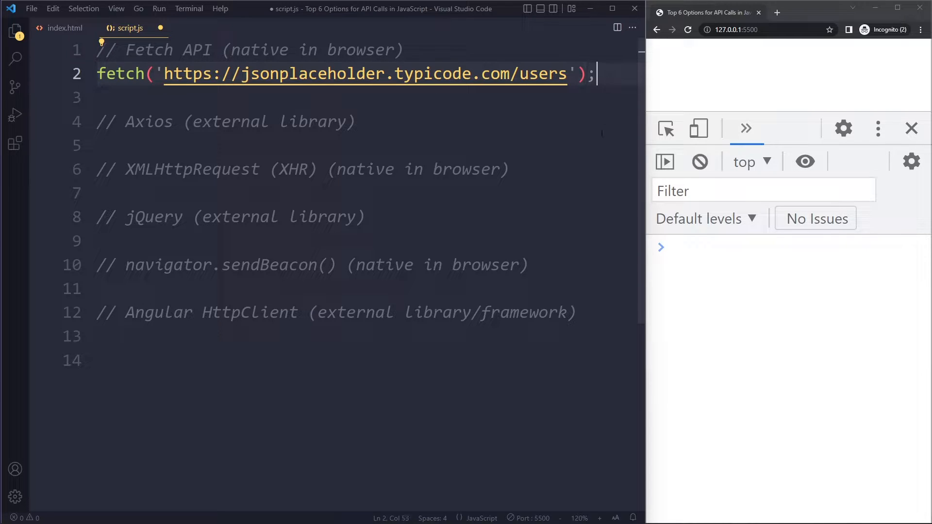
{"action": "key", "text": "Backspace"}
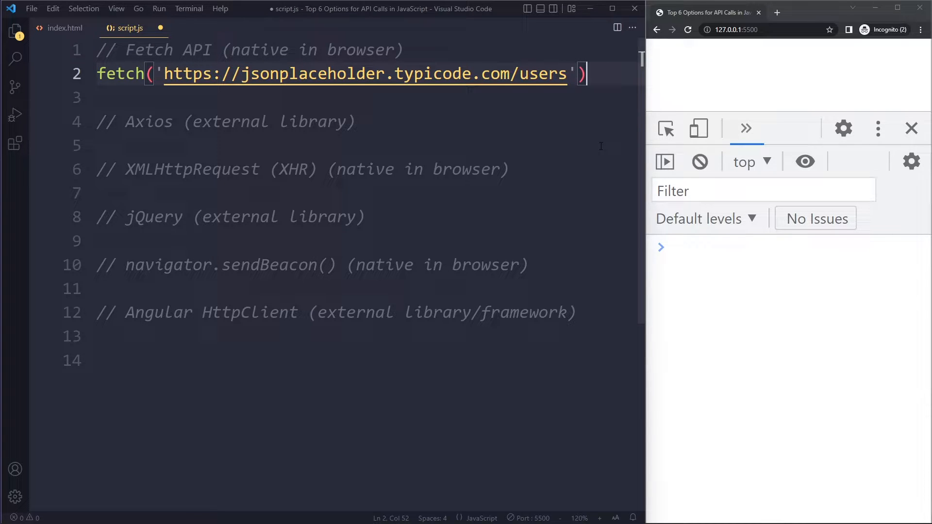
{"action": "type", "text": ".then"}
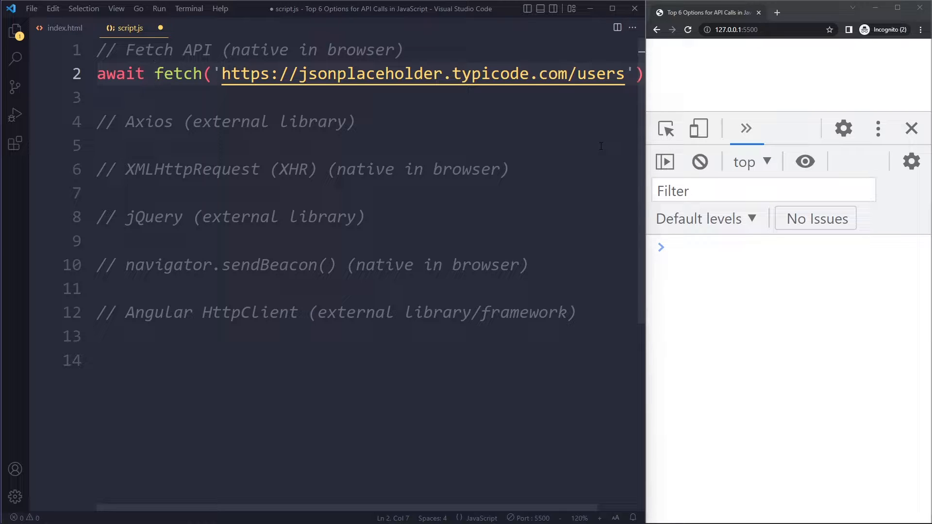
{"action": "key", "text": "Backspace"}
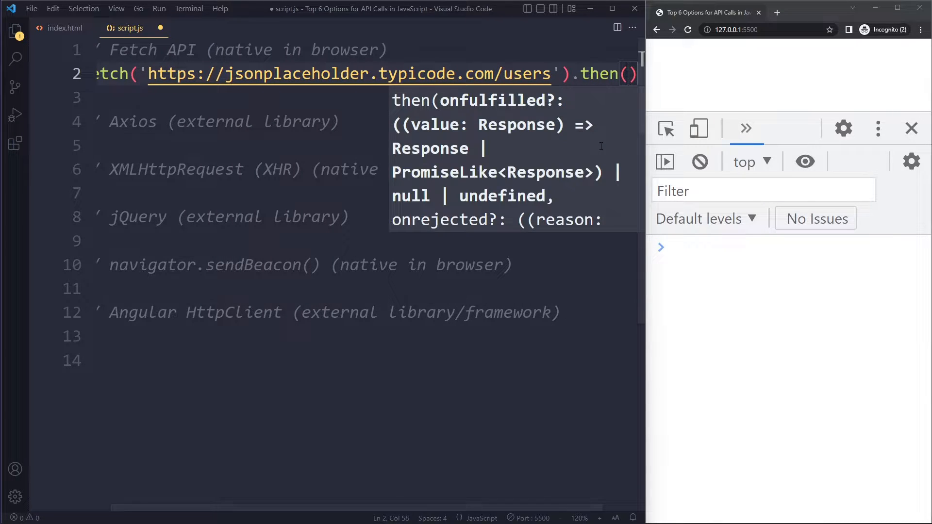
{"action": "key", "text": "Enter"}
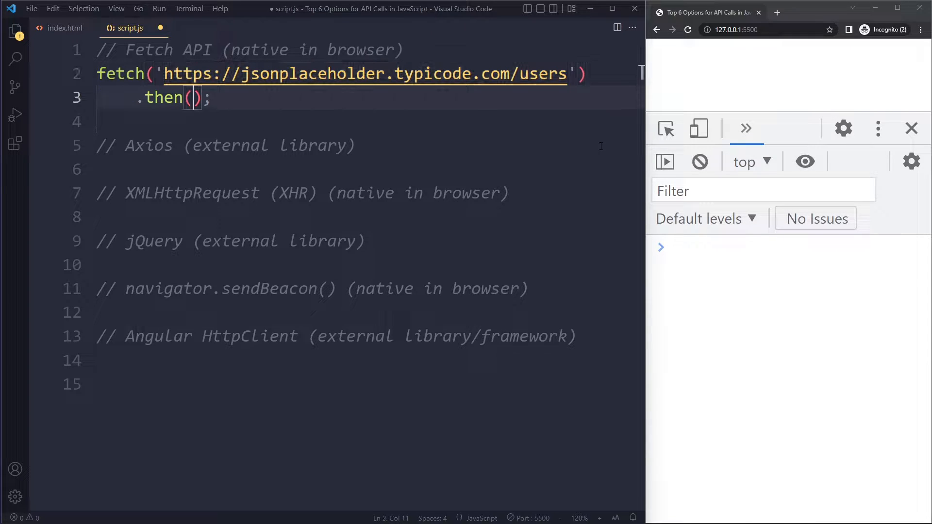
{"action": "type", "text": "res => {"}
{"action": "type", "text": "console.log"}
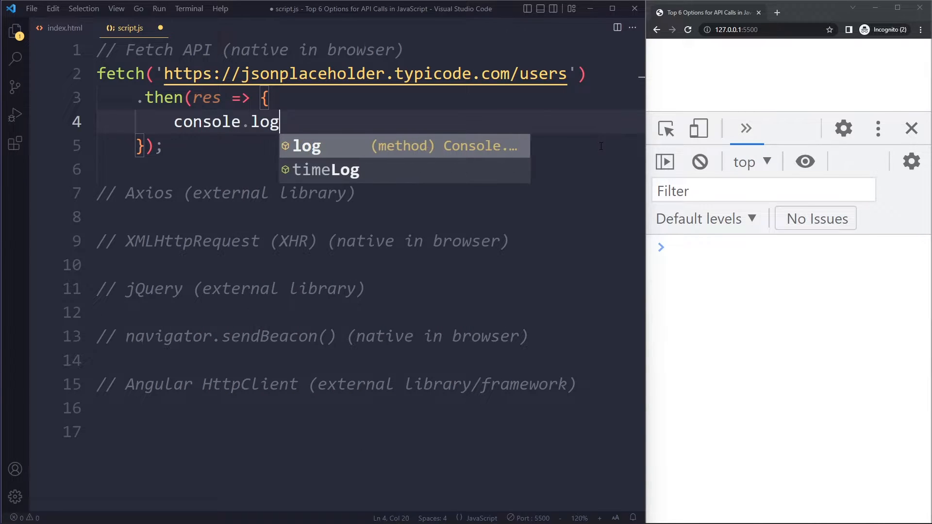
- Log res in the then callback and expand the Response object (status 200) in the console
{"action": "type", "text": "(res);"}
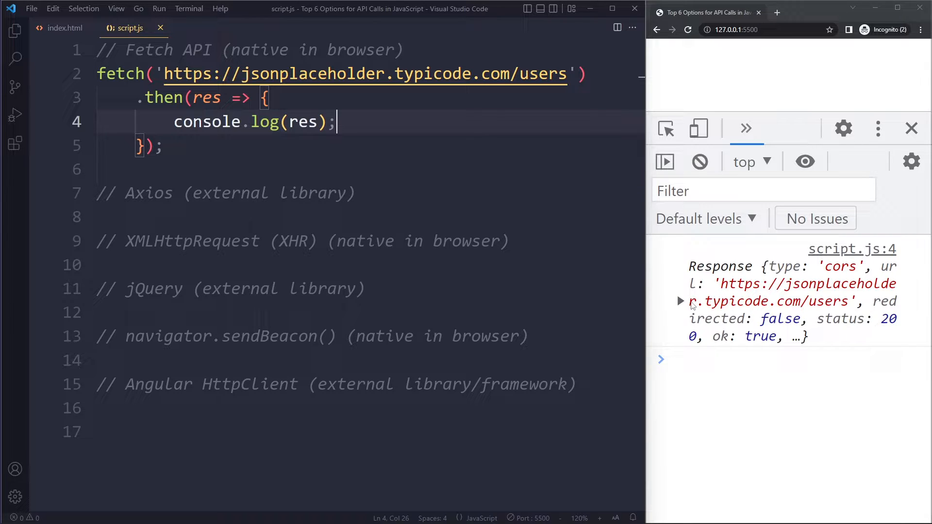
{"action": "left_click", "coordinate": [680, 301]}
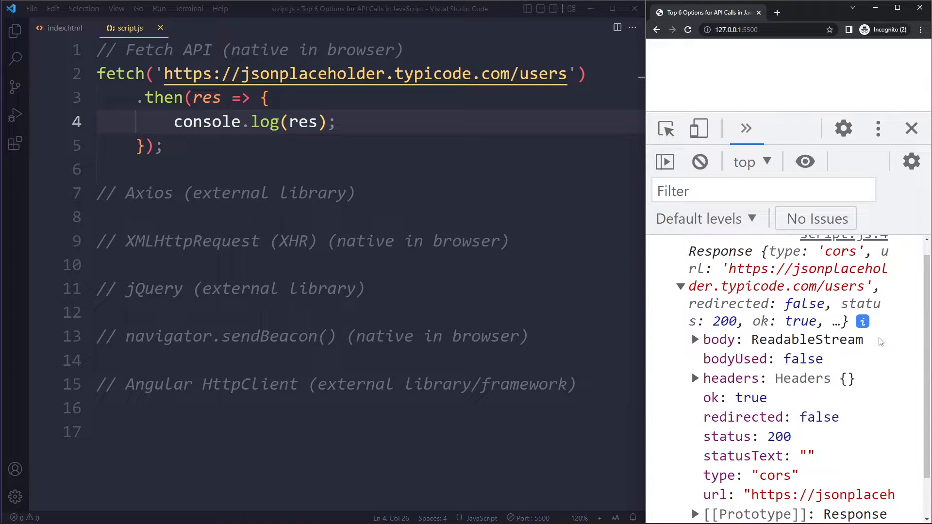
{"action": "mouse_move", "coordinate": [872, 348]}
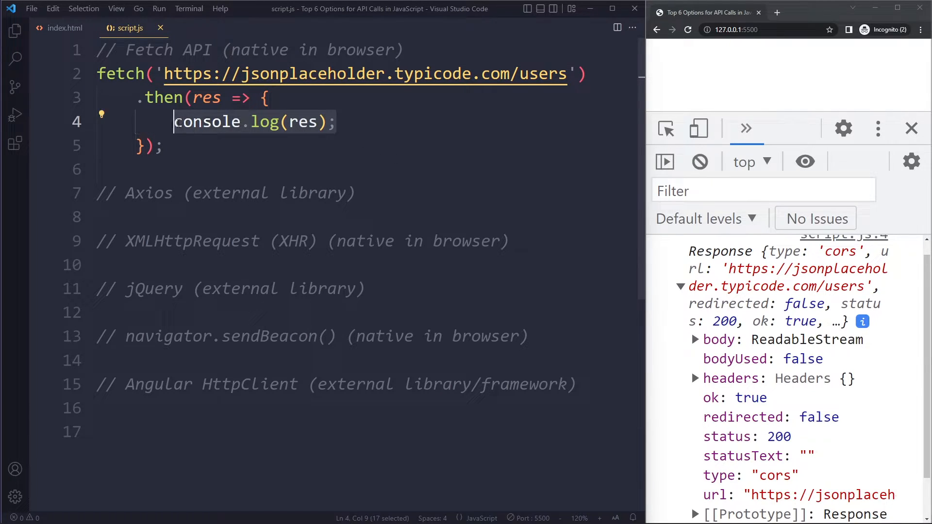
- Return res.json() from the first callback and start a second .then
{"action": "type", "text": "res.jsoon"}
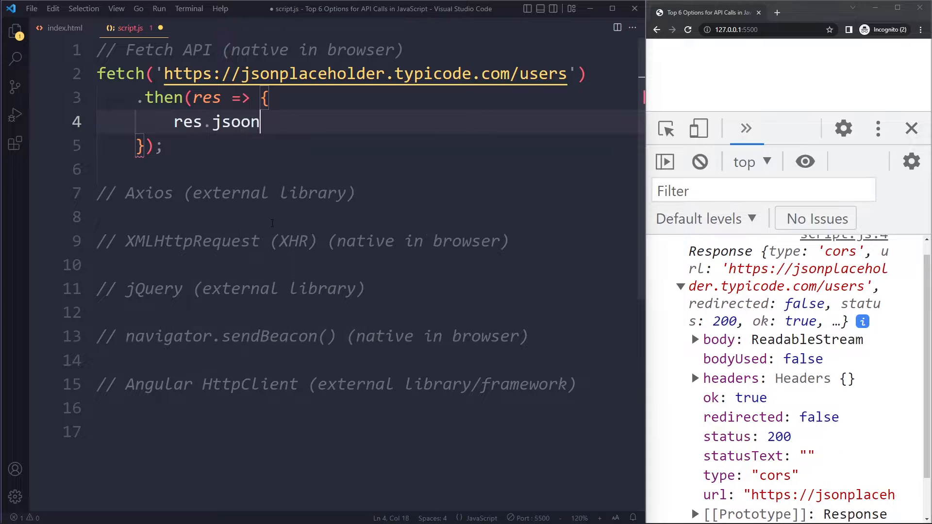
{"action": "type", "text": "();"}
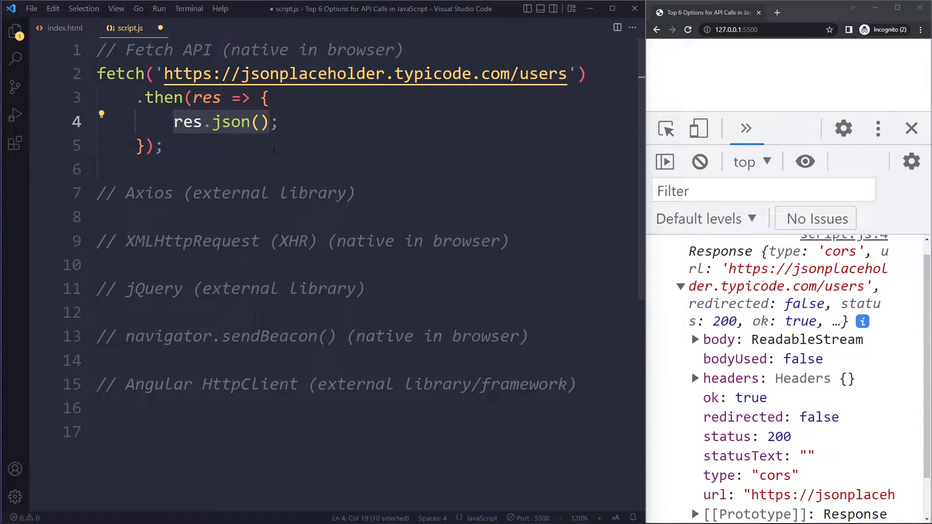
{"action": "type", "text": "return"}
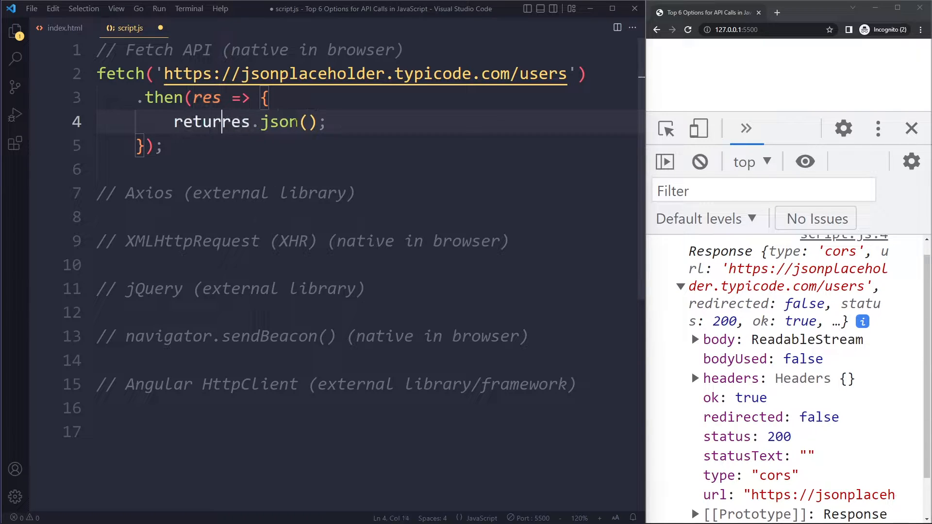
{"action": "type", "text": ".then();"}
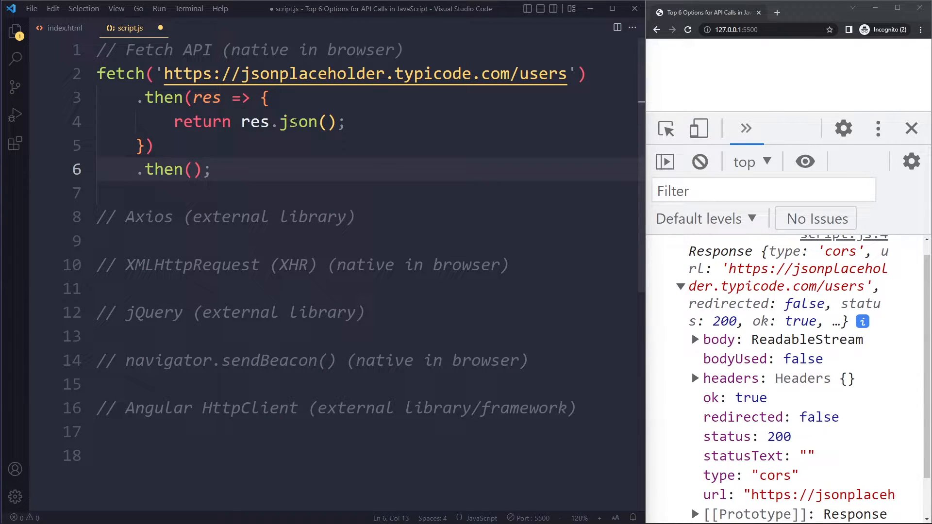
- Log data in the second .then and expand the 10-user array in the console
{"action": "left_click", "coordinate": [190, 169]}
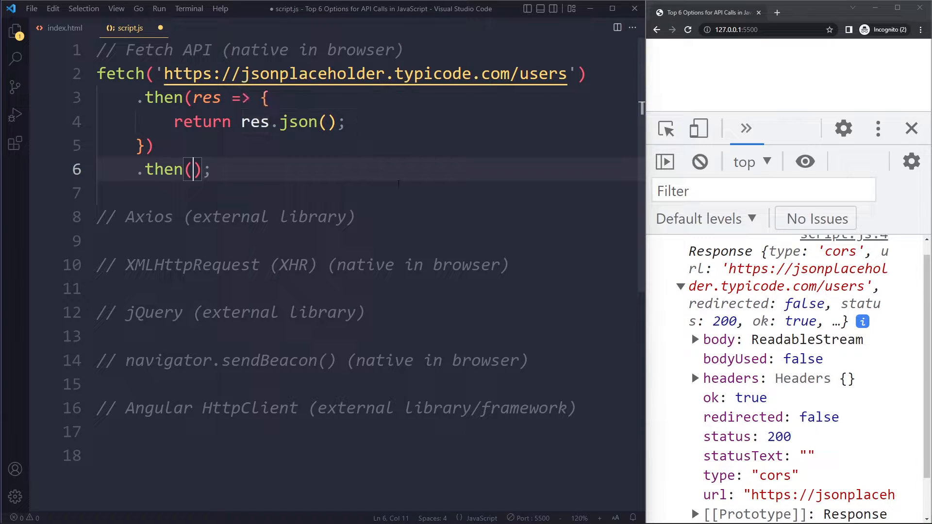
{"action": "type", "text": "data => {"}
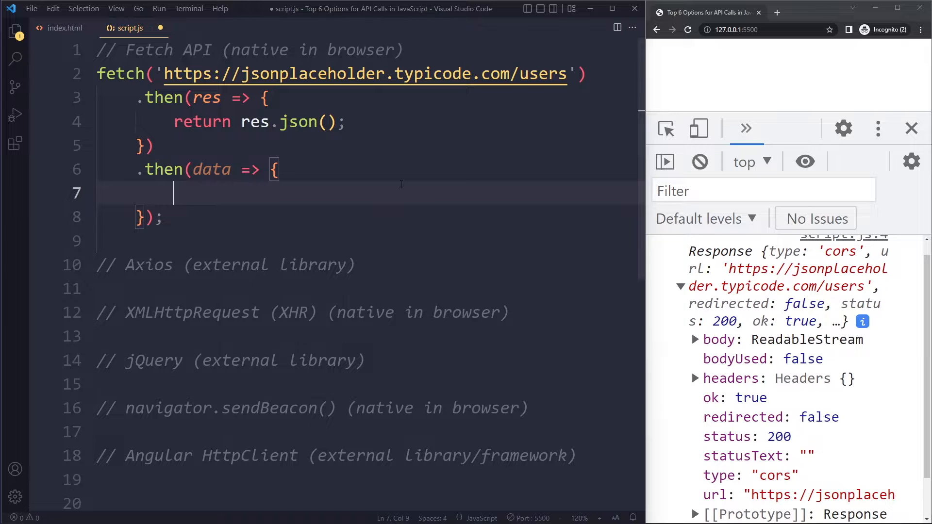
{"action": "type", "text": "console.log"}
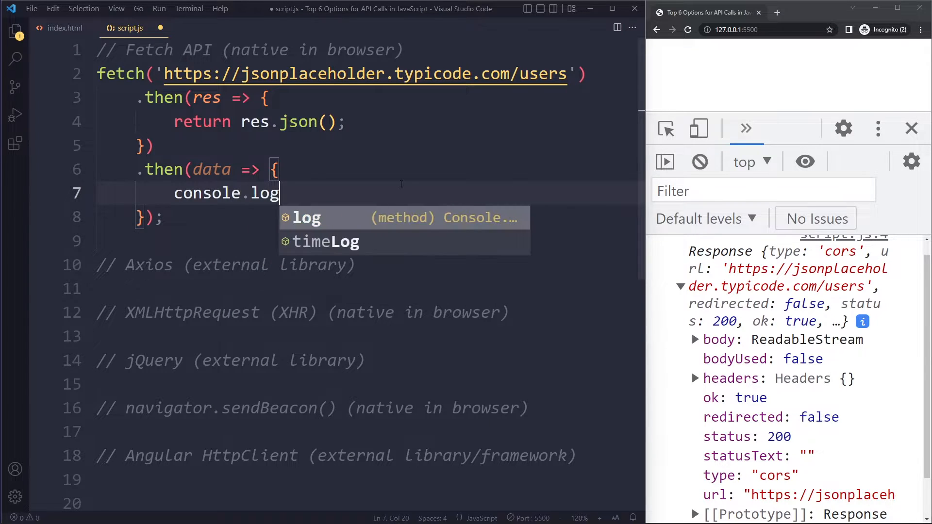
{"action": "type", "text": "(data);"}
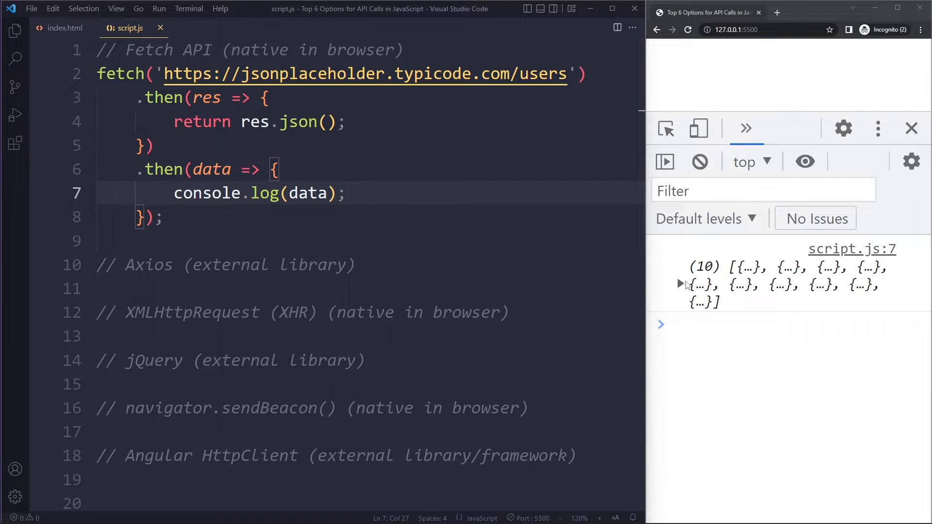
{"action": "left_click", "coordinate": [681, 283]}
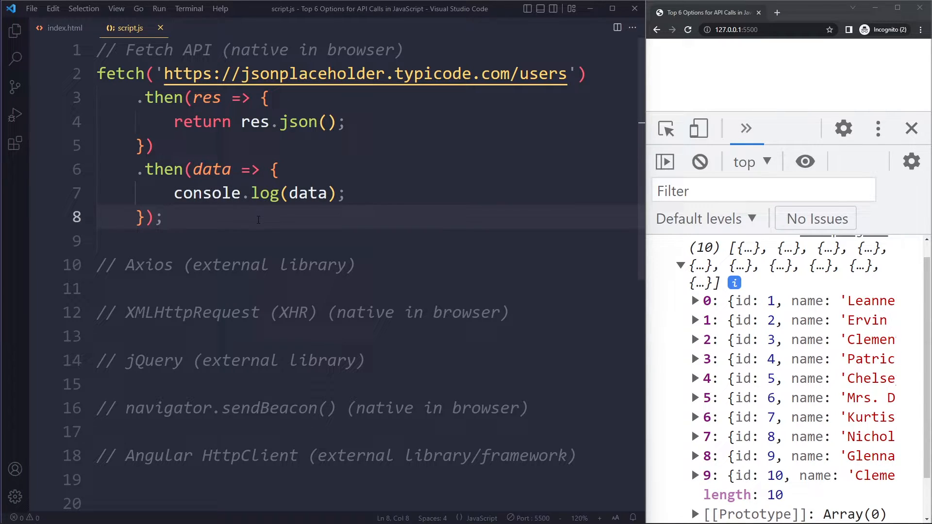
- Comment out the Fetch example with Ctrl+/ and begin axios.get under the Axios comment
{"action": "left_click", "coordinate": [164, 217]}
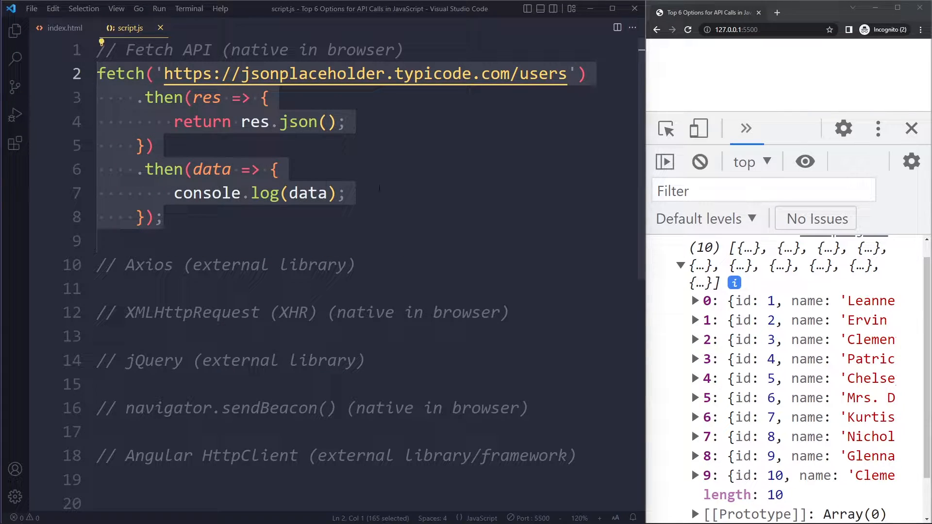
{"action": "key", "text": "ctrl+/"}
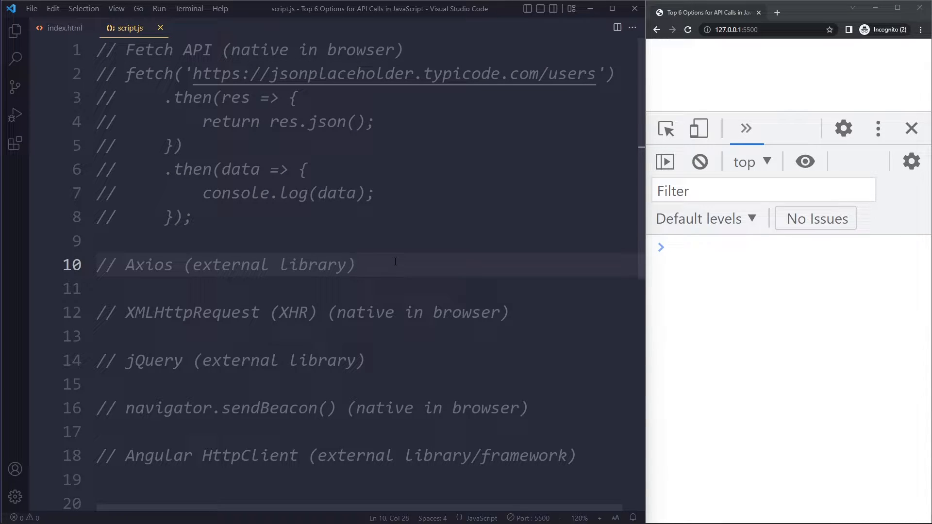
{"action": "left_click", "coordinate": [357, 265]}
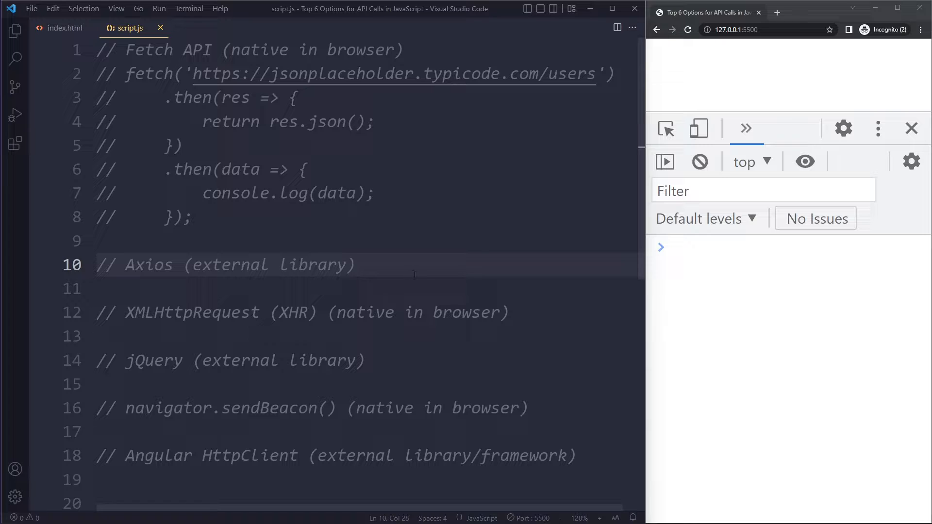
{"action": "type", "text": "axio"}
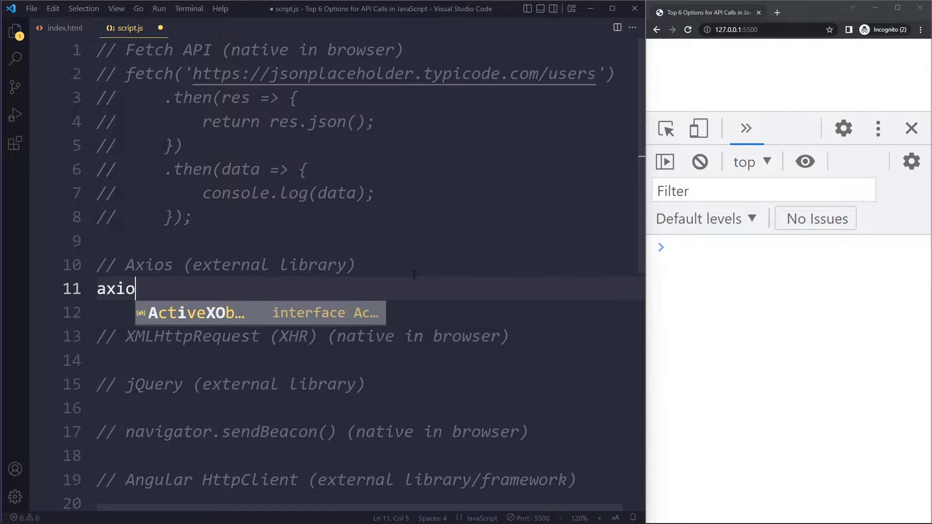
{"action": "type", "text": "s.get"}
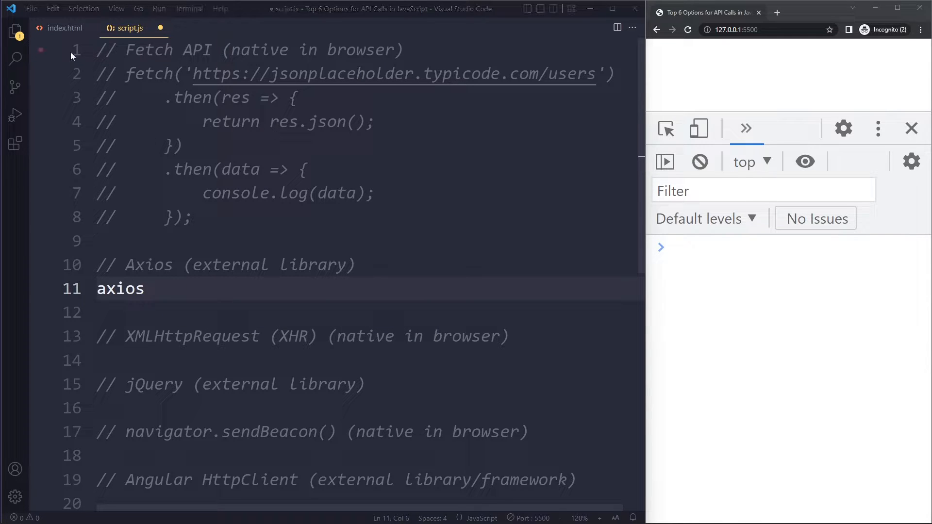
{"action": "left_click", "coordinate": [62, 28]}
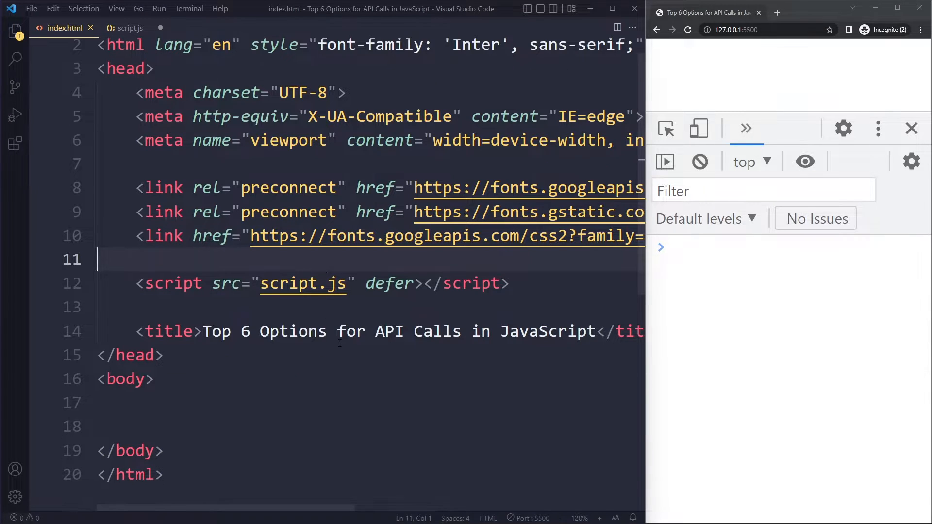
{"action": "key", "text": "enter"}
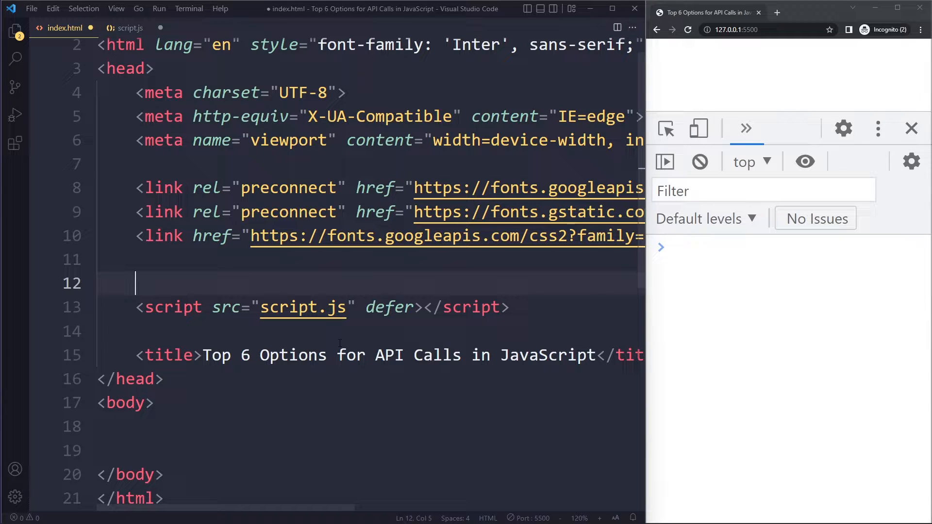
{"action": "type", "text": "<script src=\"https://unpkg.com/axios/dist/axios.min.js\"></script>"}
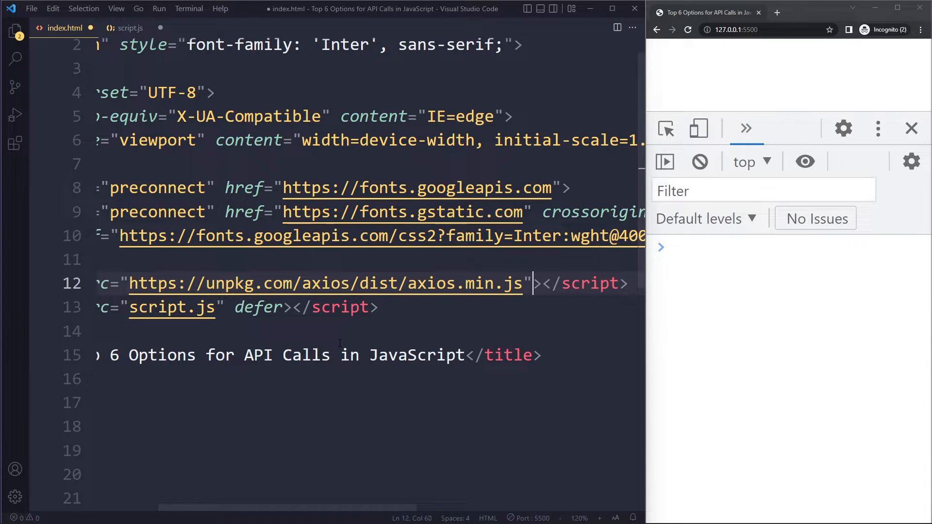
{"action": "scroll", "scroll_direction": "left", "scroll_amount": 3}
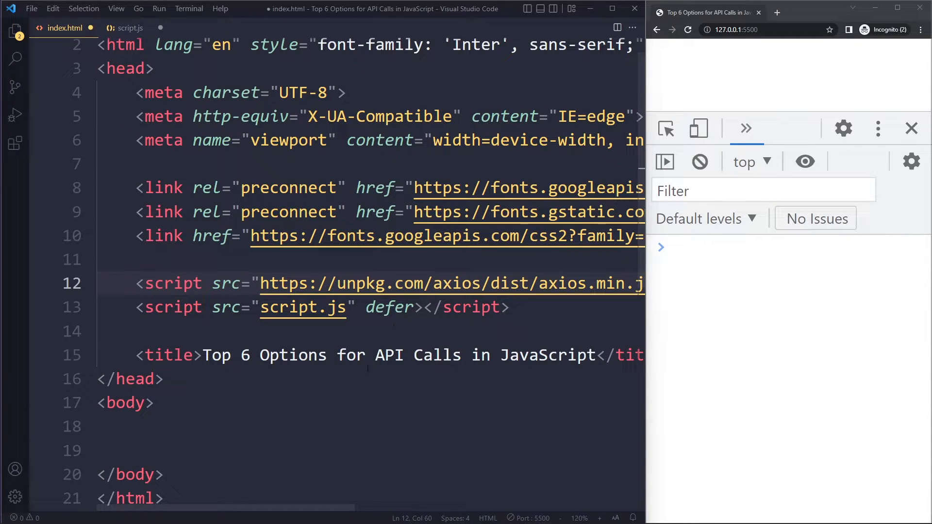
{"action": "type", "text": "defer"}
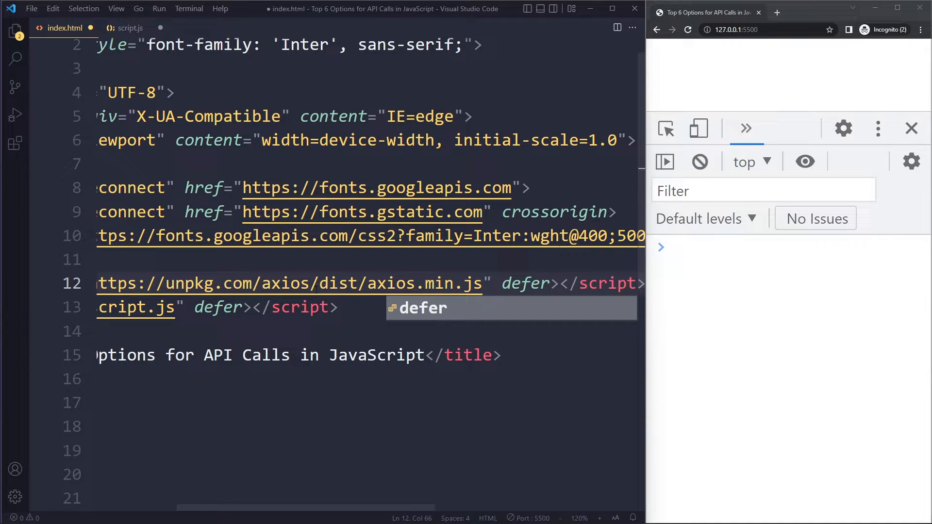
{"action": "left_click", "coordinate": [509, 283]}
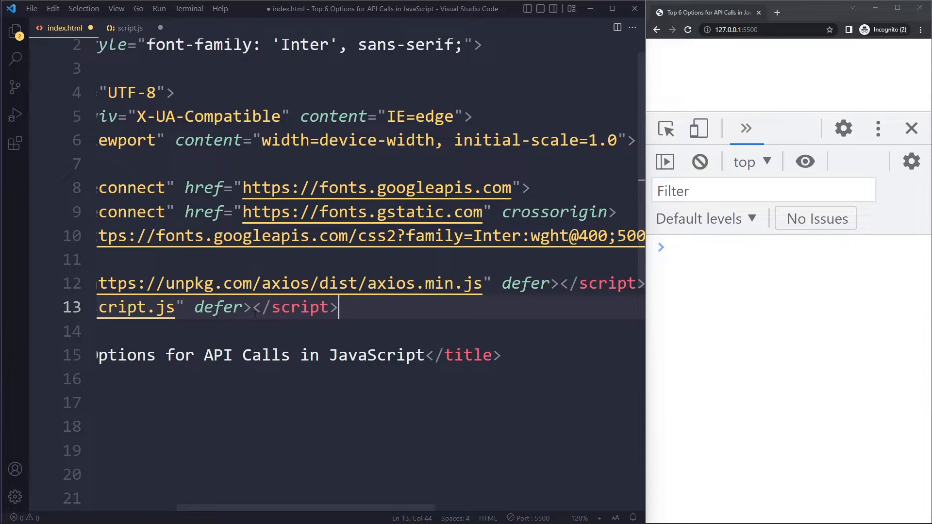
{"action": "left_click", "coordinate": [395, 284]}
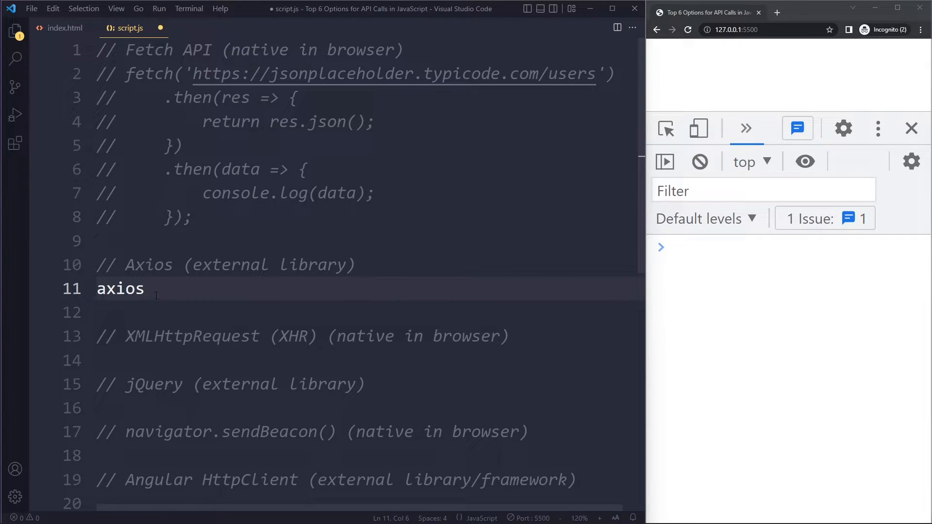
{"action": "type", "text": ".get"}
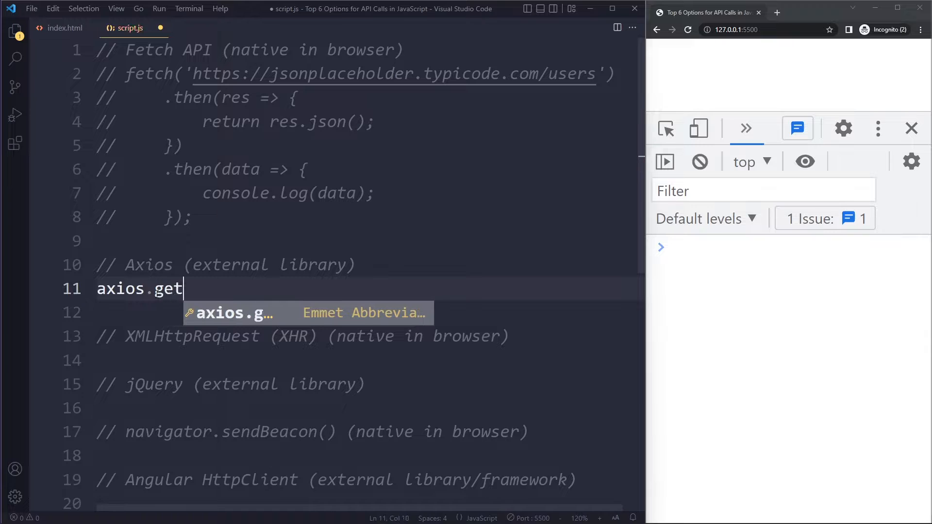
{"action": "type", "text": "()"}
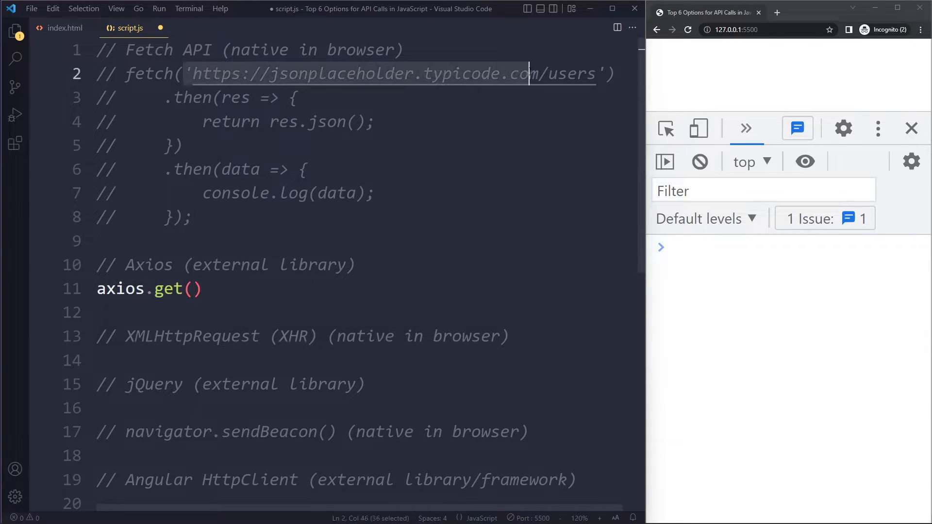
{"action": "type", "text": "'https://jsonplaceholder.typicode.com/users'"}
{"action": "left_click", "coordinate": [369, 312]}
{"action": "type", "text": ".then("}
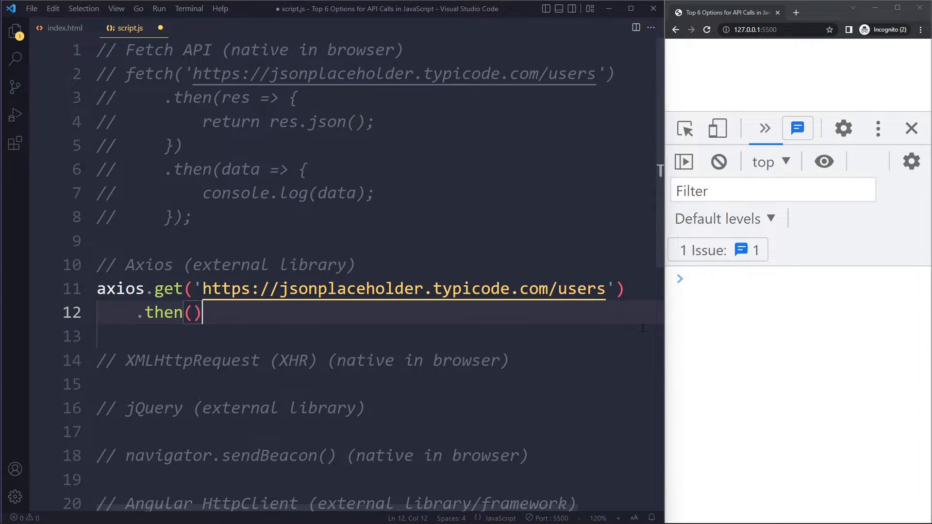
{"action": "type", "text": "res ="}
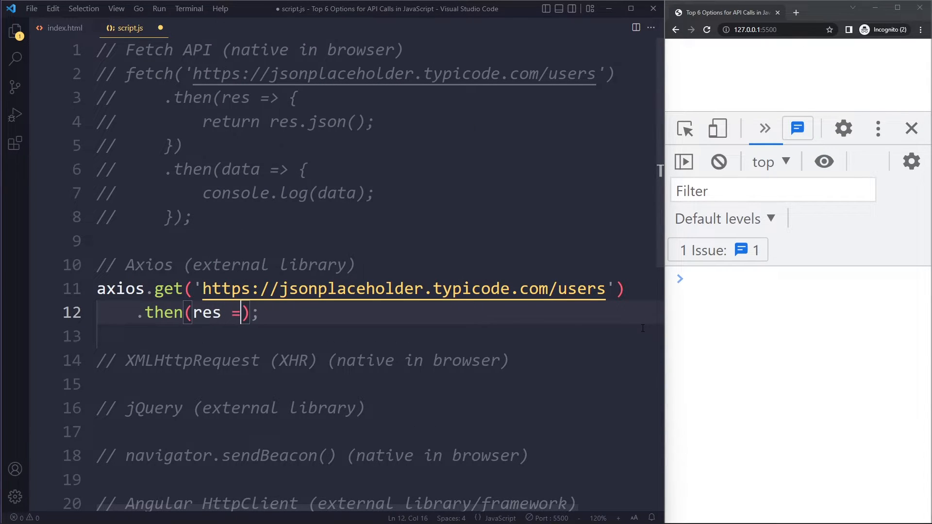
{"action": "type", "text": "> {"}
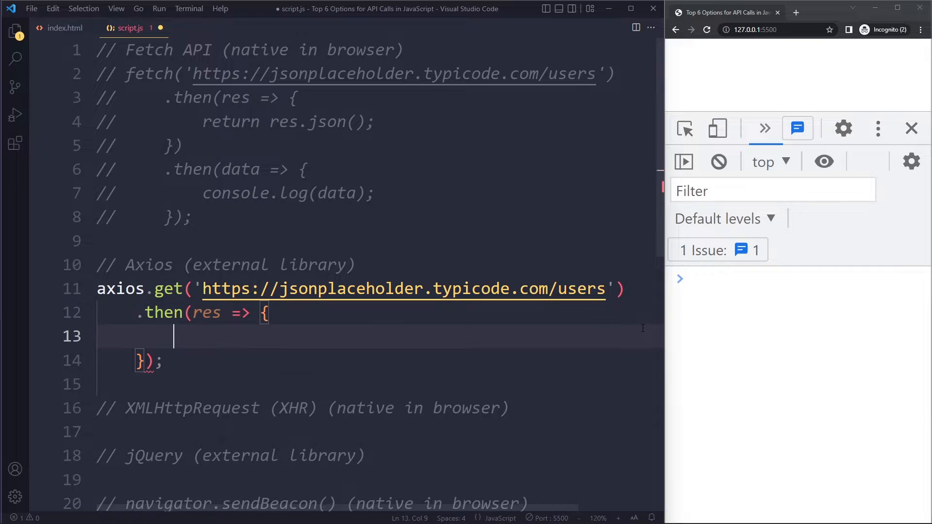
{"action": "type", "text": "console.log(res);"}
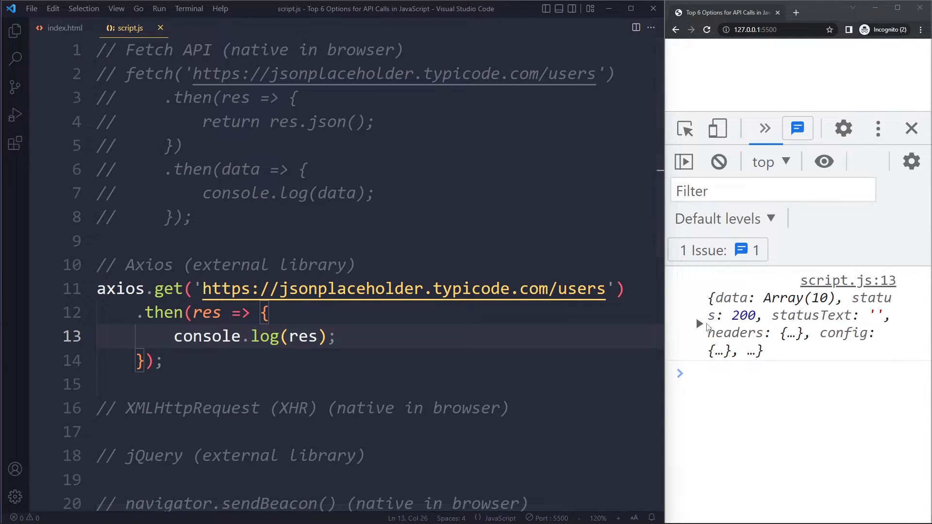
- Inspect the response's data in the console and change the log to res.data
{"action": "left_click", "coordinate": [699, 322]}
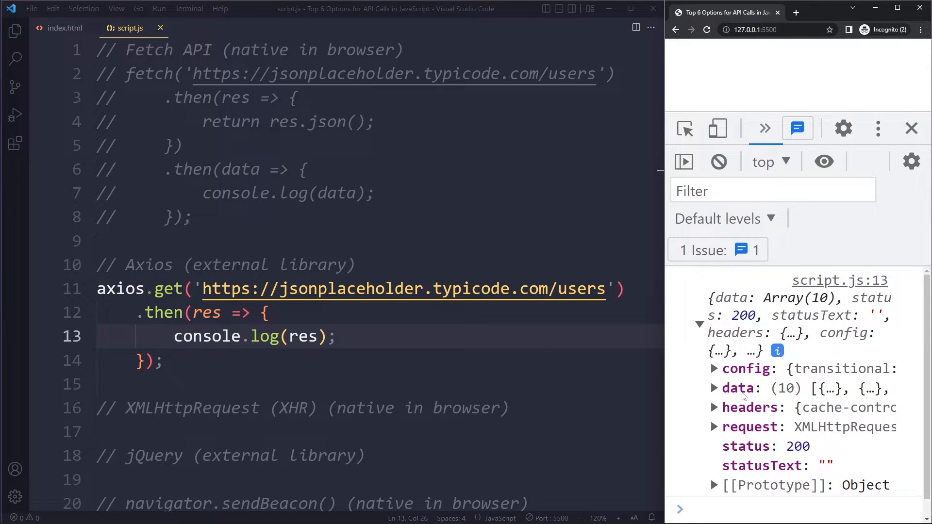
{"action": "left_click", "coordinate": [712, 388]}
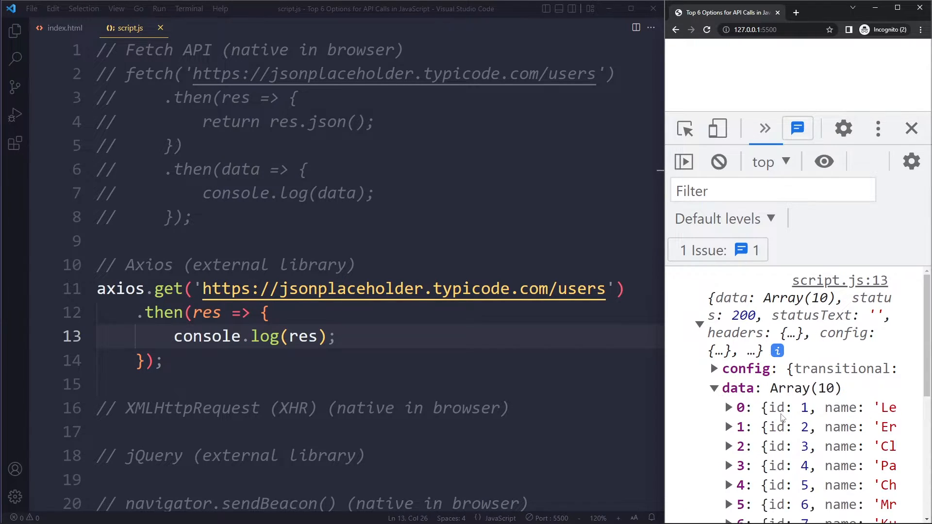
{"action": "scroll", "scroll_direction": "down", "scroll_amount": 3}
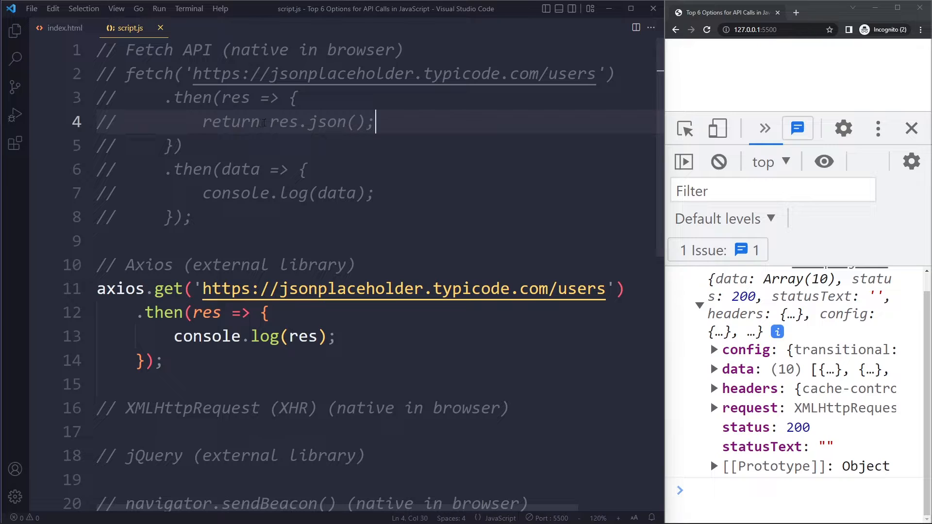
{"action": "left_click", "coordinate": [337, 337]}
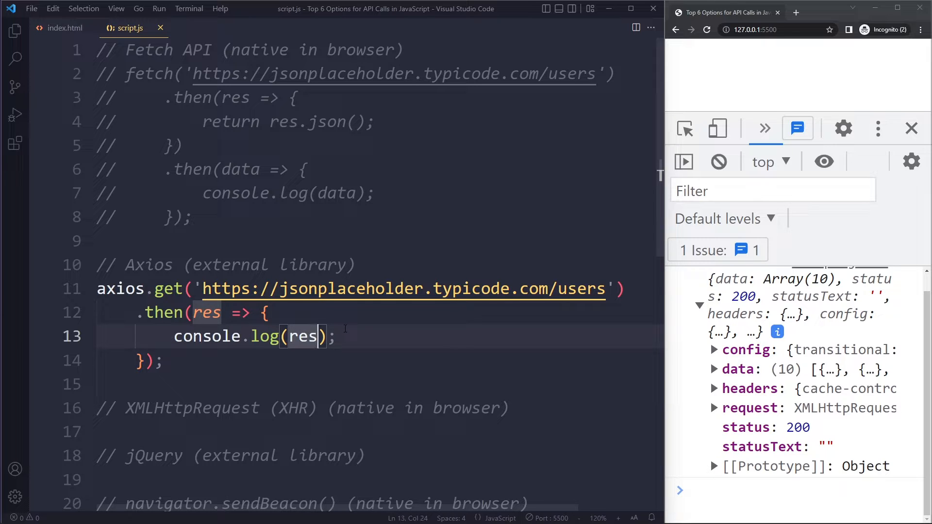
{"action": "type", "text": ".data"}
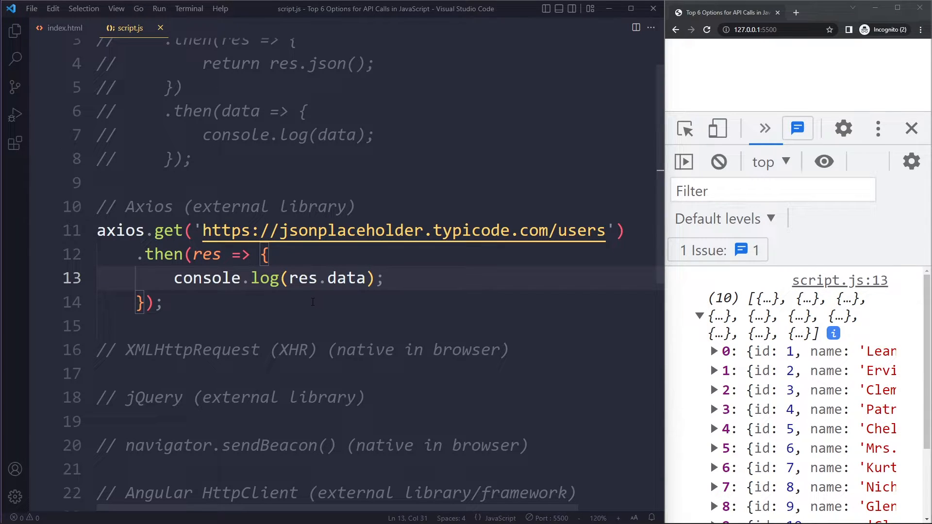
{"action": "left_click", "coordinate": [385, 278]}
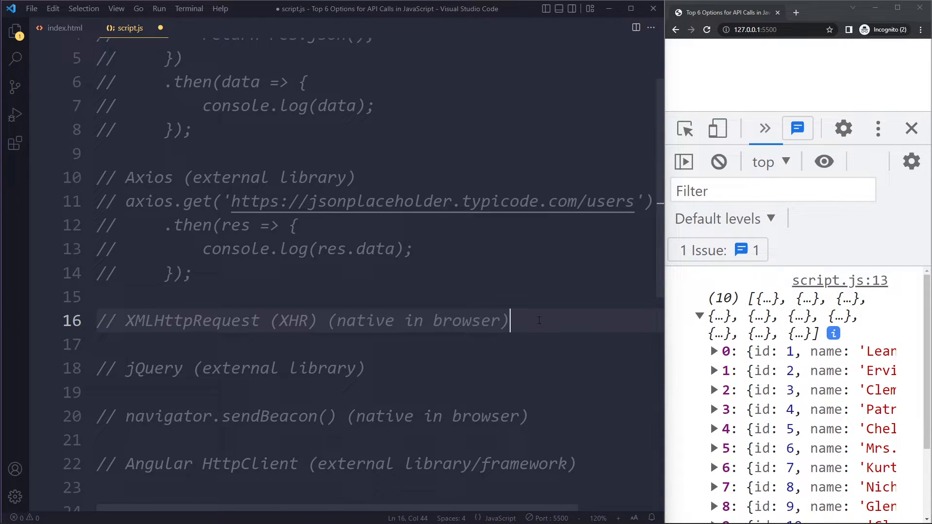
{"action": "mouse_move", "coordinate": [506, 291]}
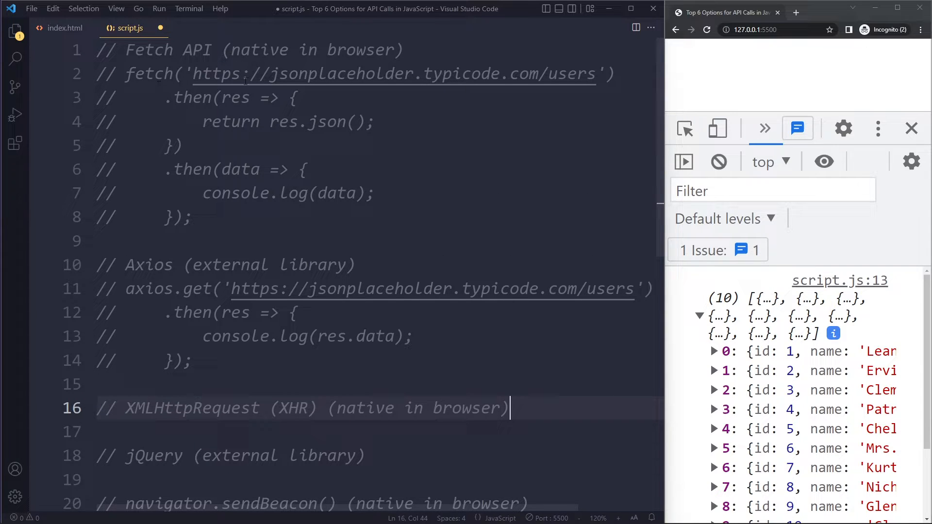
- Insert a blank line beneath the '// XMLHttpRequest (XHR)' comment
{"action": "scroll", "scroll_direction": "down", "scroll_amount": 3}
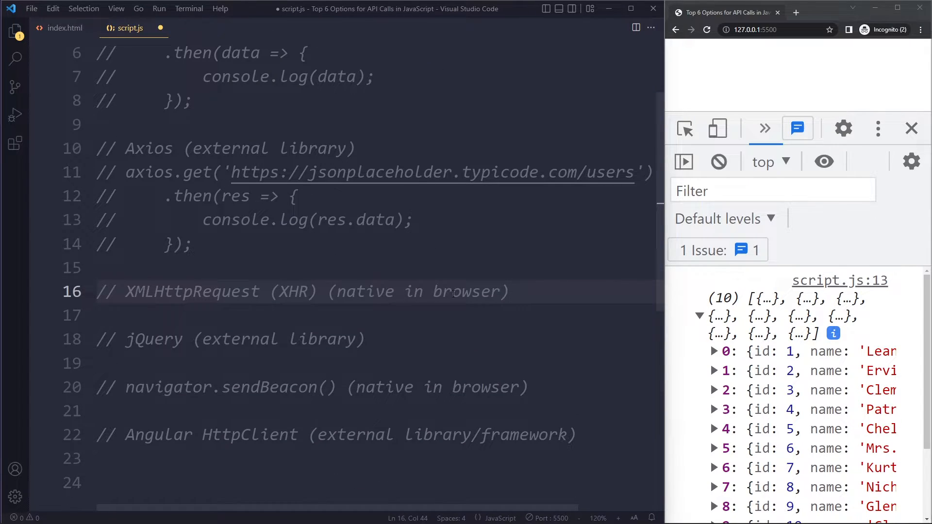
{"action": "left_click", "coordinate": [510, 291]}
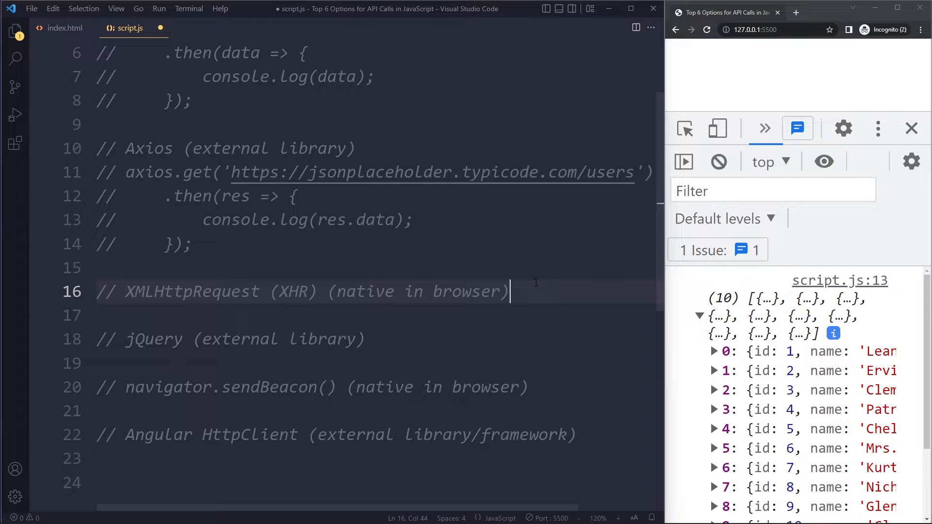
{"action": "key", "text": "Enter"}
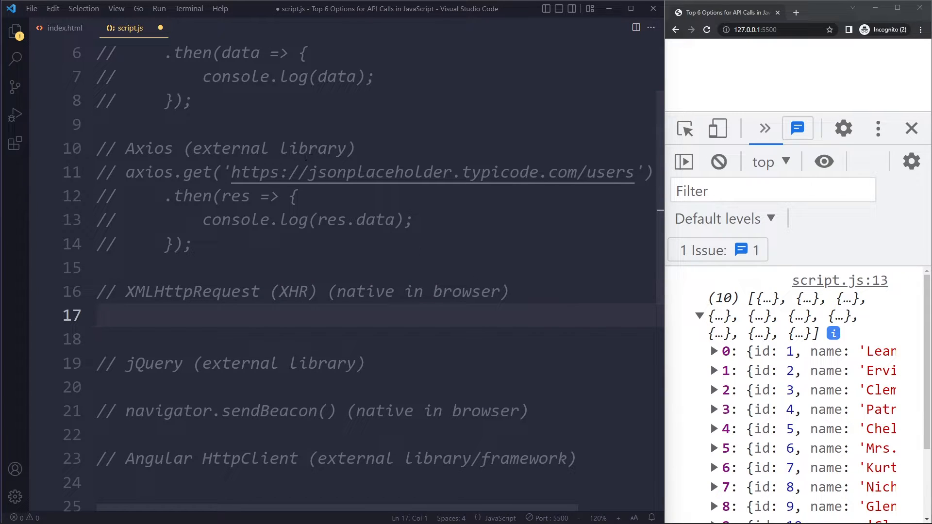
{"action": "scroll", "scroll_direction": "down", "scroll_amount": 3}
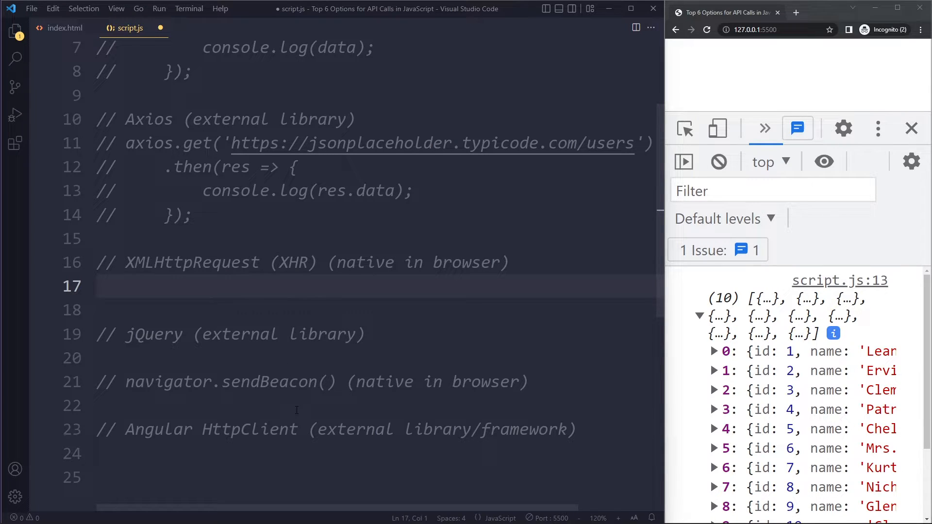
- Write const xhr = new XMLHttpRequest(); with xhr.open('GET', users URL) and xhr.send();
{"action": "type", "text": "const x"}
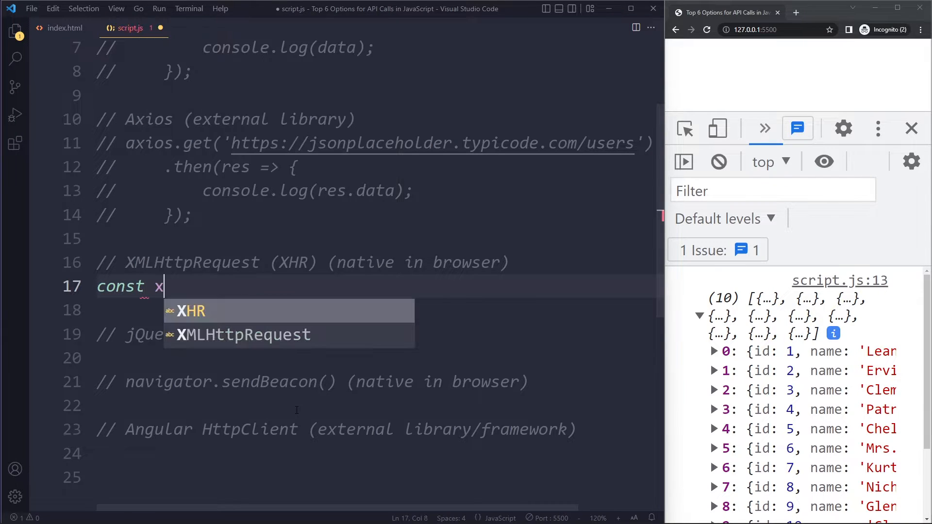
{"action": "type", "text": "hr ="}
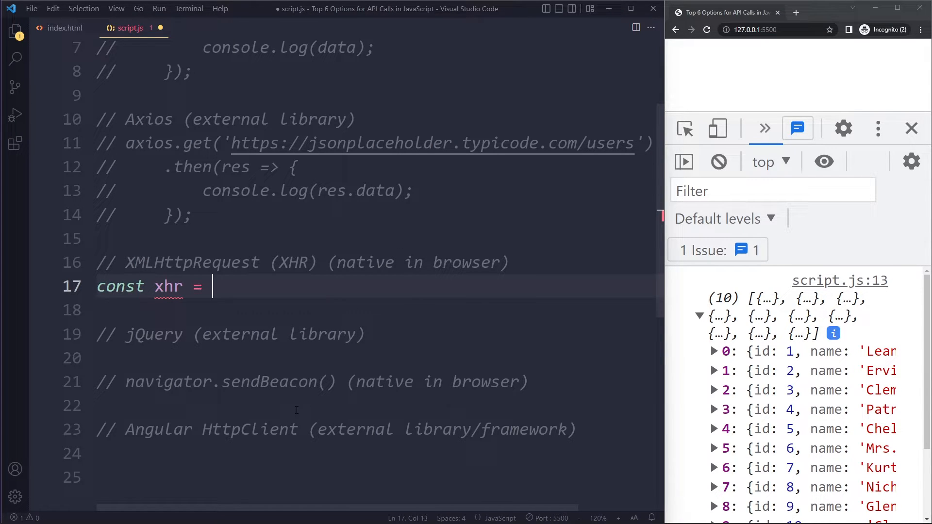
{"action": "type", "text": "new XMLHttpRequest();"}
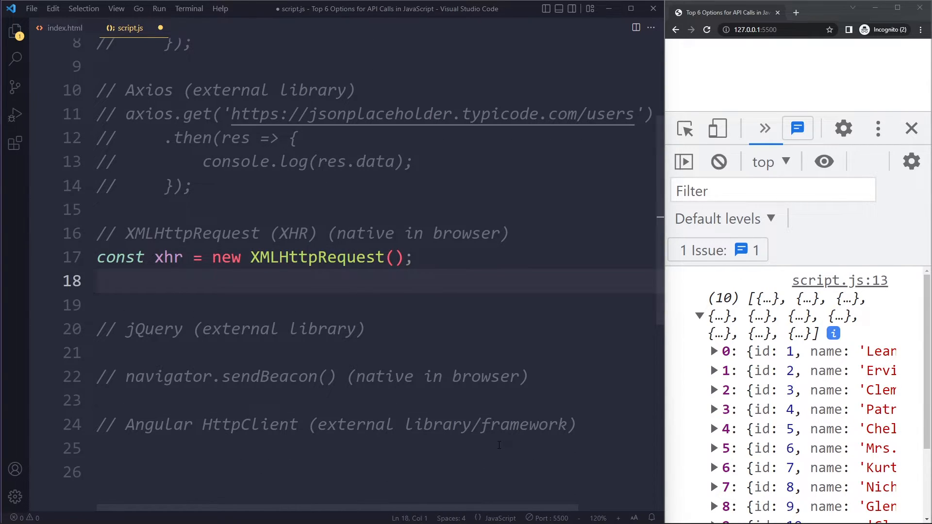
{"action": "type", "text": "xhr."}
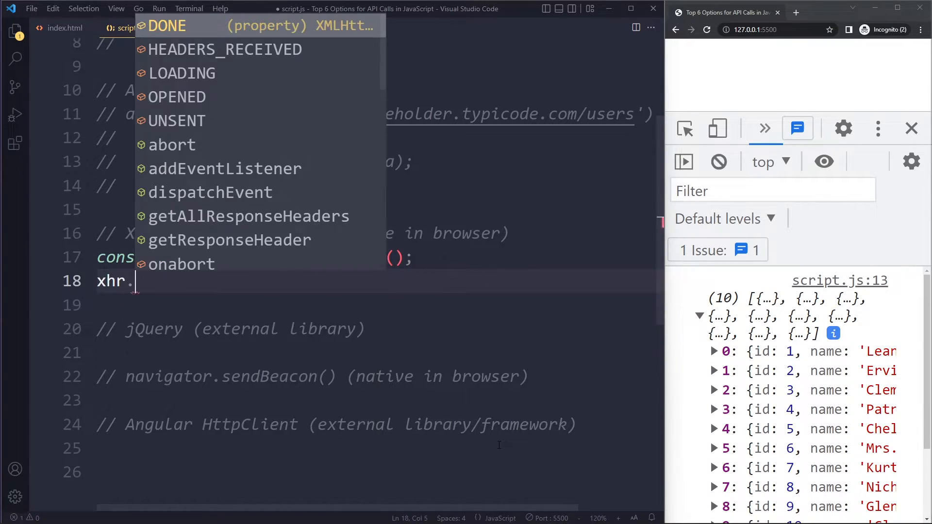
{"action": "type", "text": "open"}
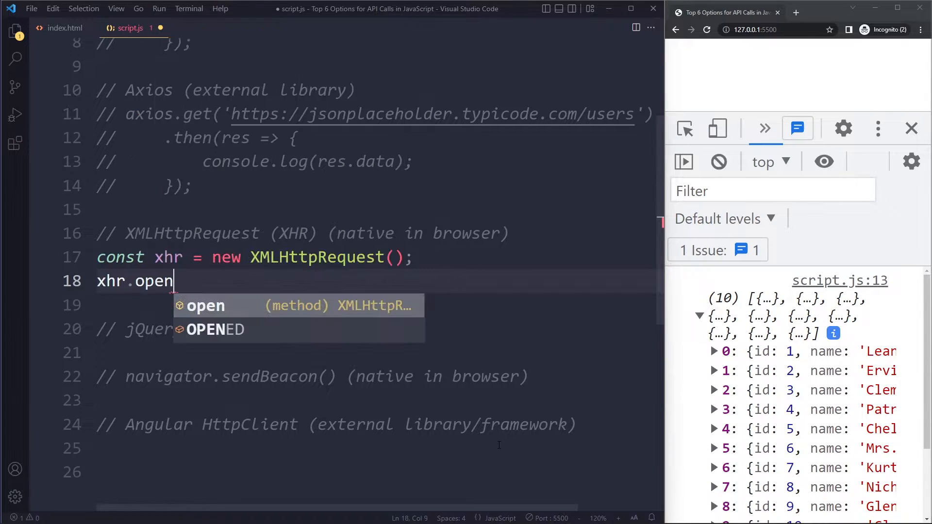
{"action": "type", "text": "('GET', 'https://jsonplaceholder.typicode.com/users"}
{"action": "left_click", "coordinate": [374, 306]}
{"action": "type", "text": "xgr"}
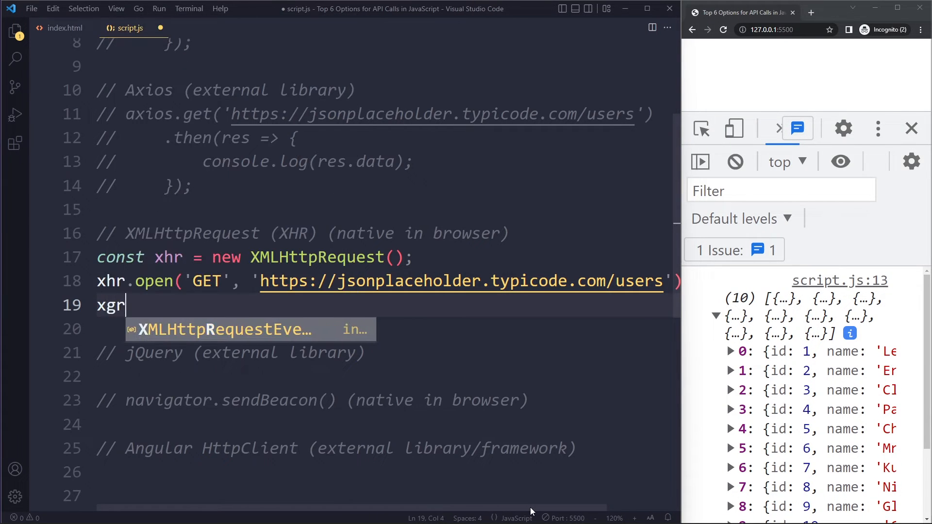
{"action": "type", "text": "hr.send()"}
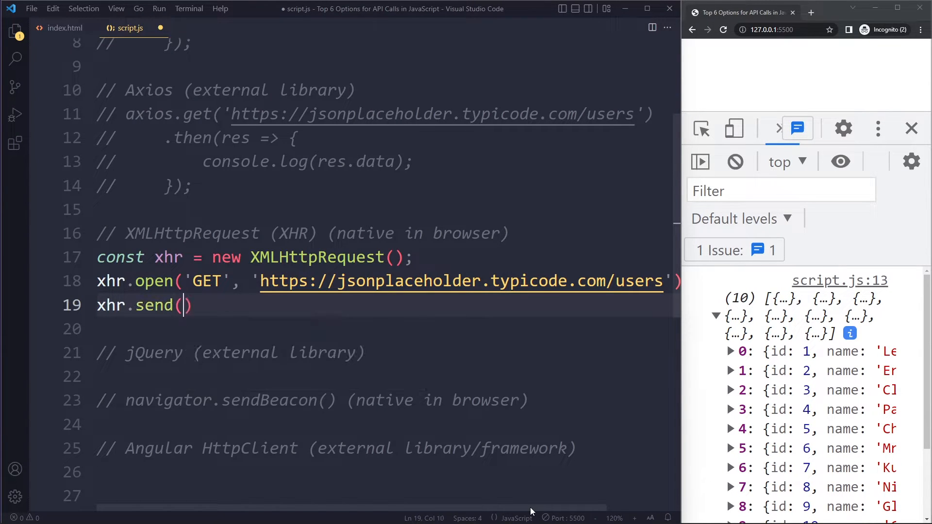
{"action": "type", "text": ";"}
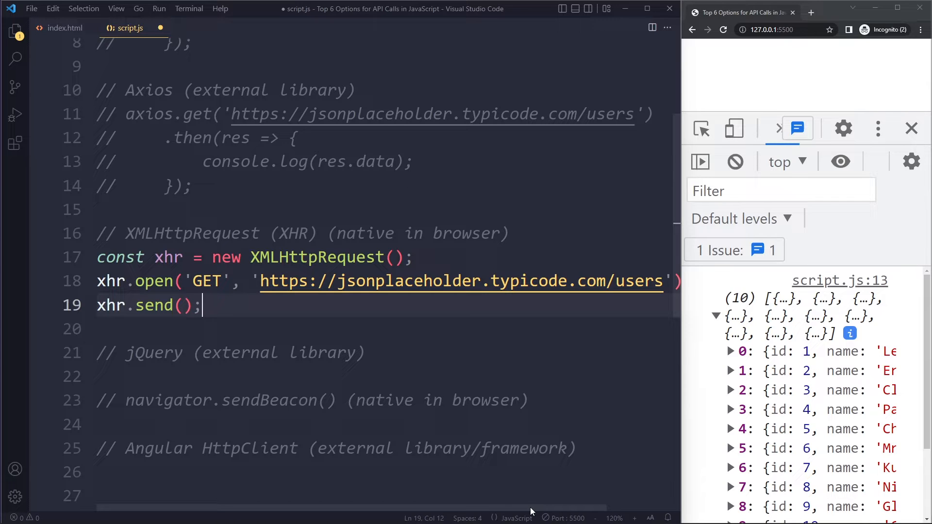
- Add xhr.onload = () => { console.log(xhr.response) }
{"action": "type", "text": "xhr"}
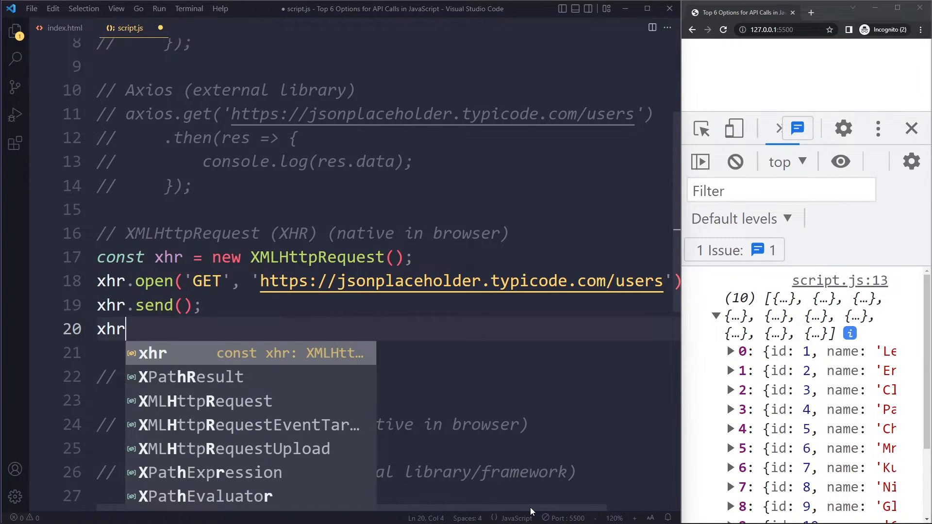
{"action": "type", "text": ".onload"}
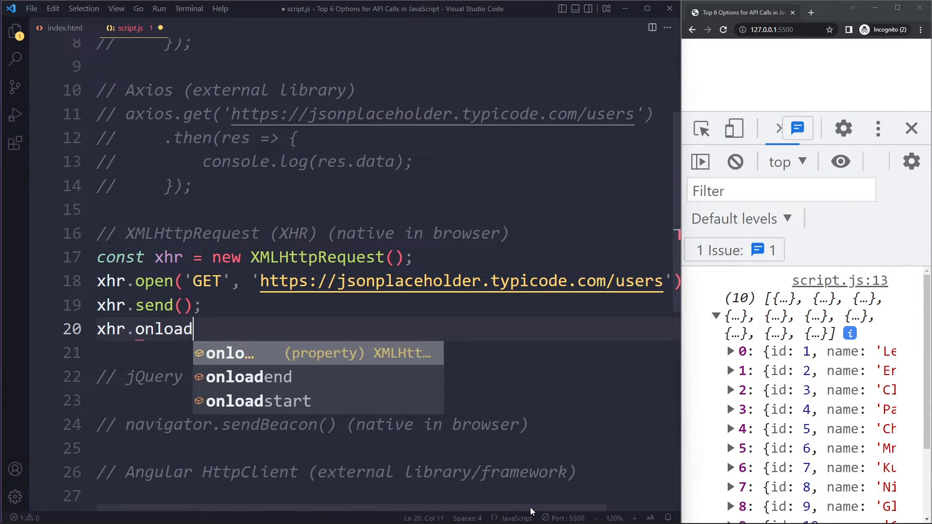
{"action": "type", "text": "= ()"}
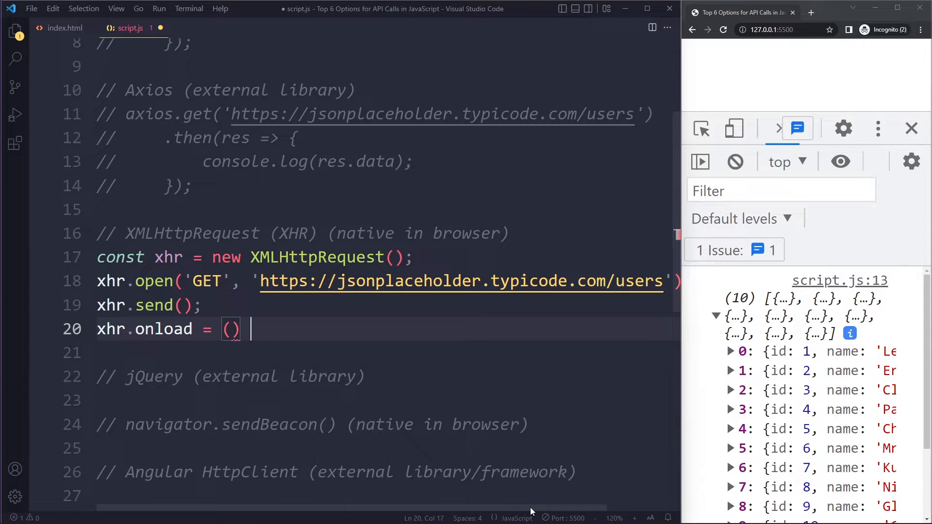
{"action": "type", "text": "=> {"}
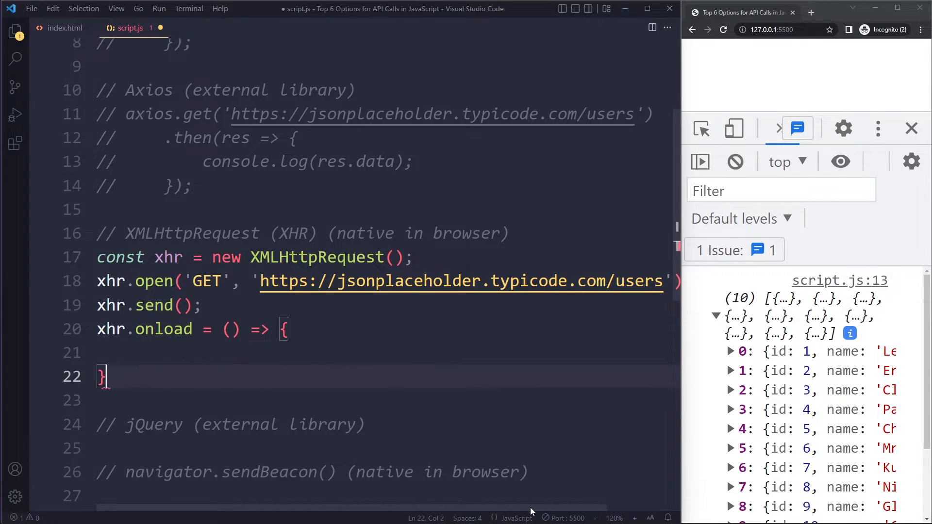
{"action": "type", "text": "console.log("}
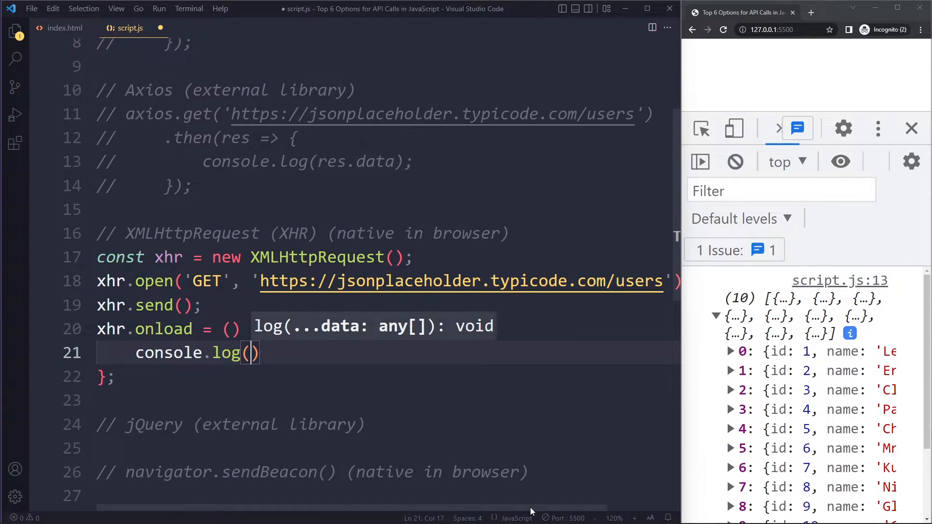
{"action": "type", "text": "xhr.response"}
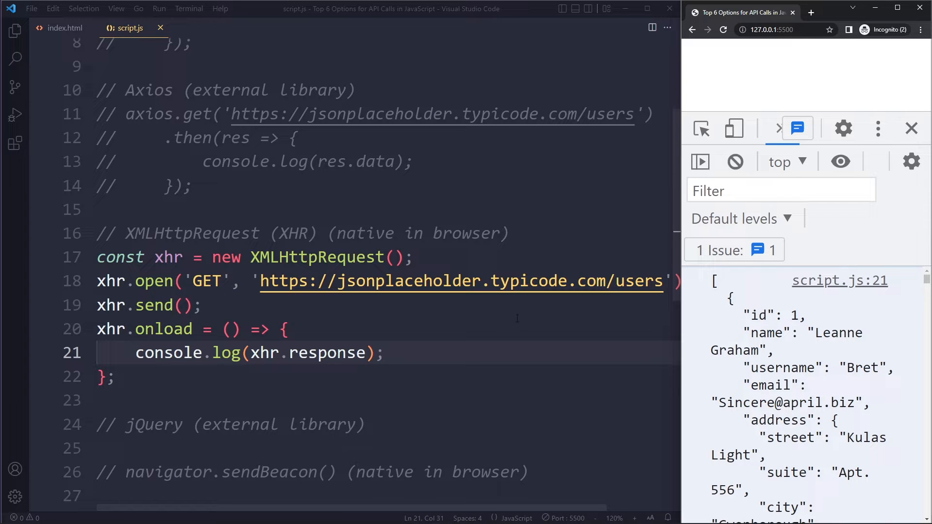
- Move to the end of the xhr.open line to insert a blank line before xhr.send
{"action": "left_click", "coordinate": [201, 281]}
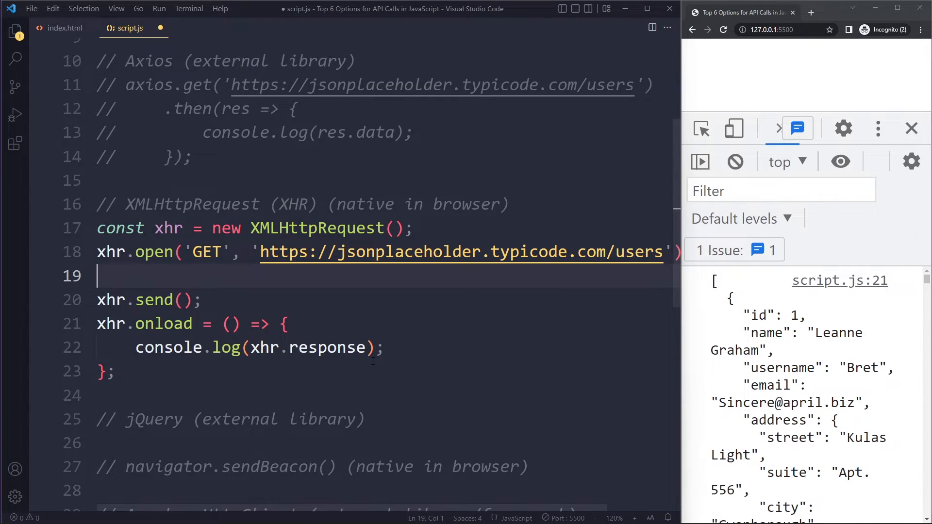
- Add xhr.responseType = 'json'; and expand the logged array of ten user objects in the console
{"action": "type", "text": "xhr.res"}
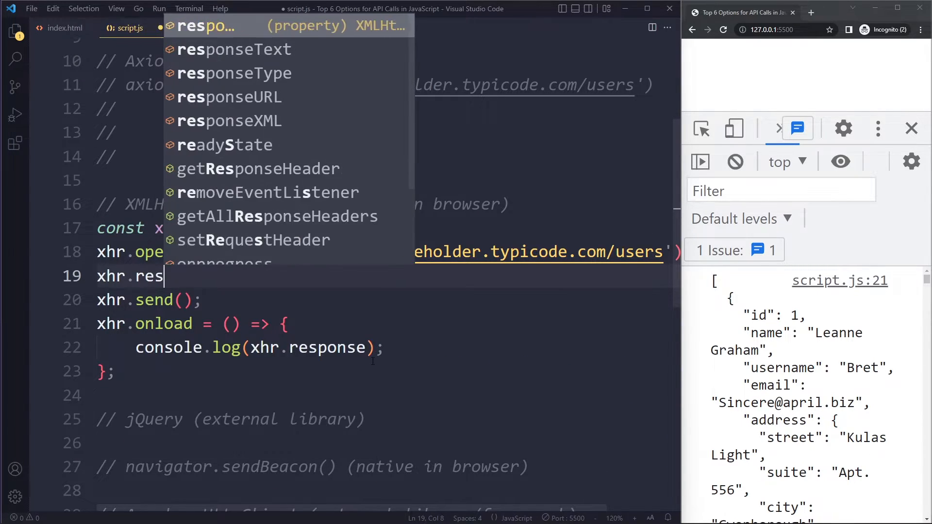
{"action": "type", "text": "ponseType"}
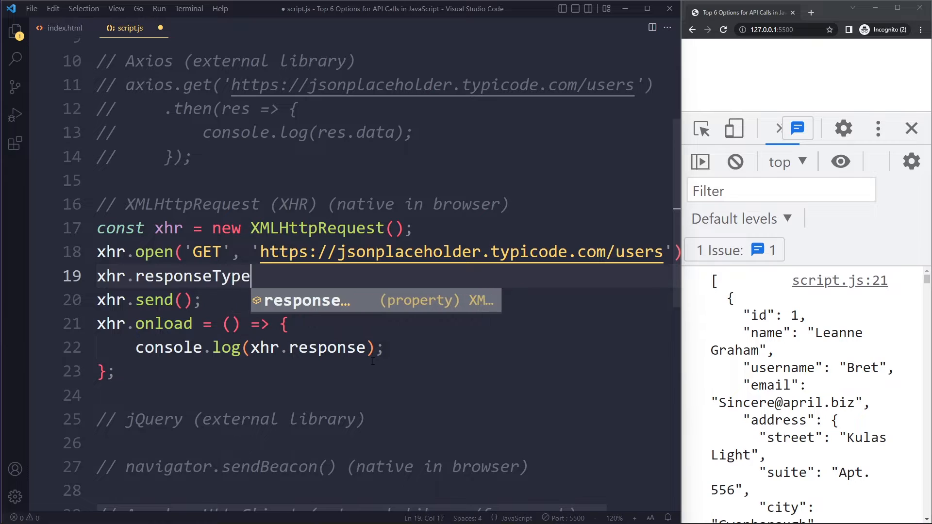
{"action": "type", "text": "= 'json'"}
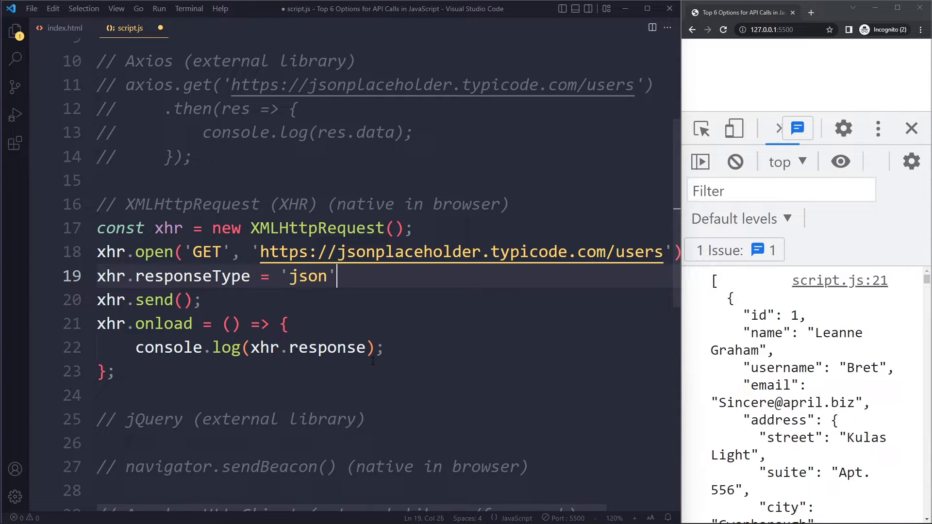
{"action": "type", "text": ";"}
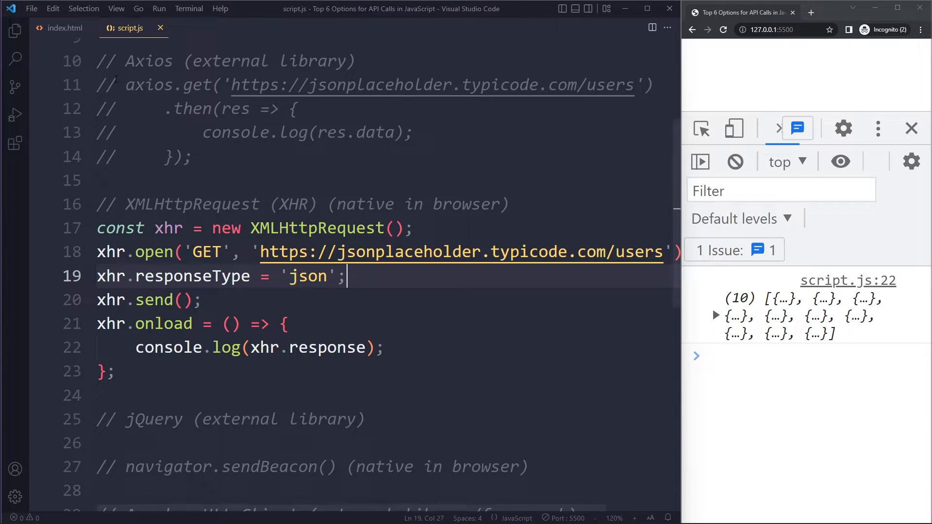
{"action": "left_click", "coordinate": [716, 316]}
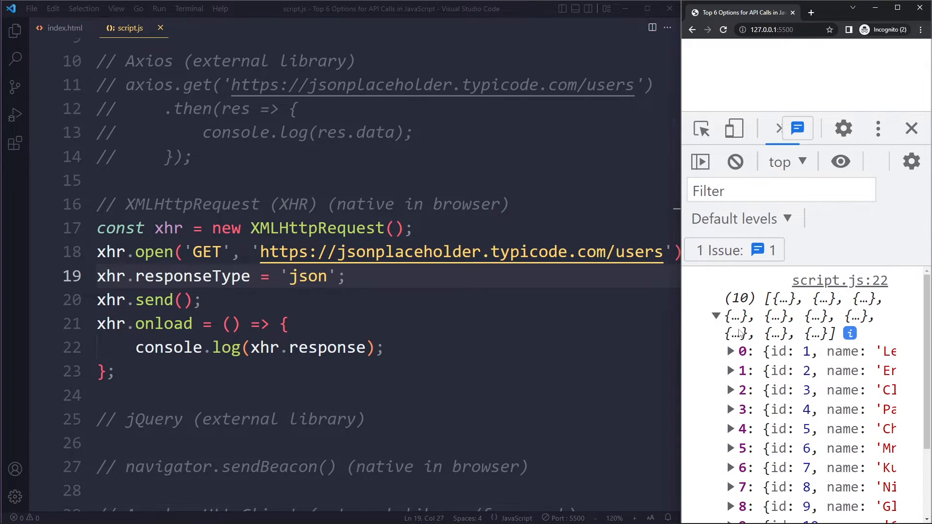
{"action": "mouse_move", "coordinate": [765, 349]}
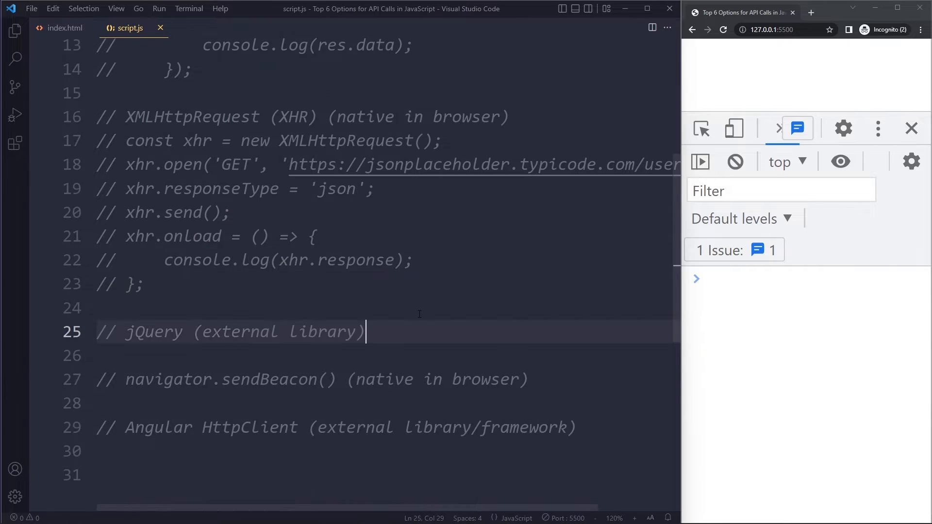
- Leave a blank line under the jQuery comment and switch to index.html
{"action": "scroll", "scroll_direction": "down", "scroll_amount": 3}
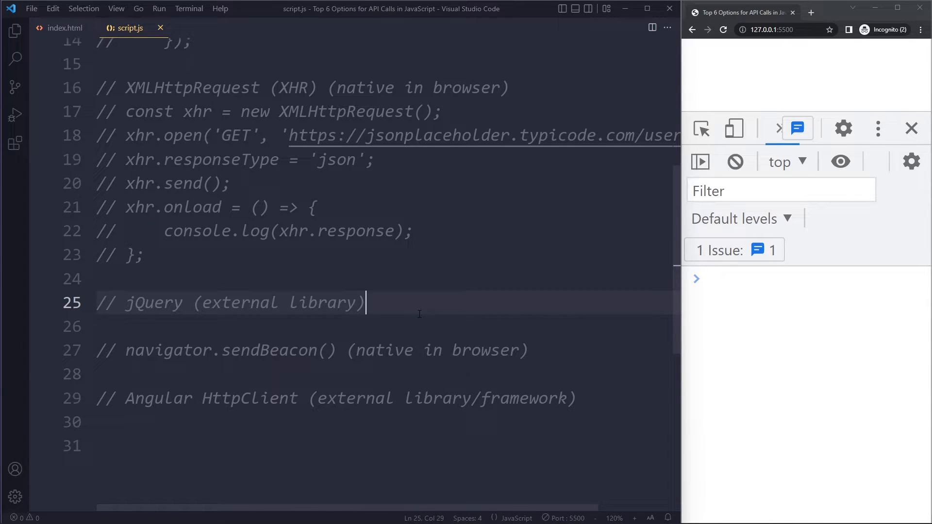
{"action": "key", "text": "enter"}
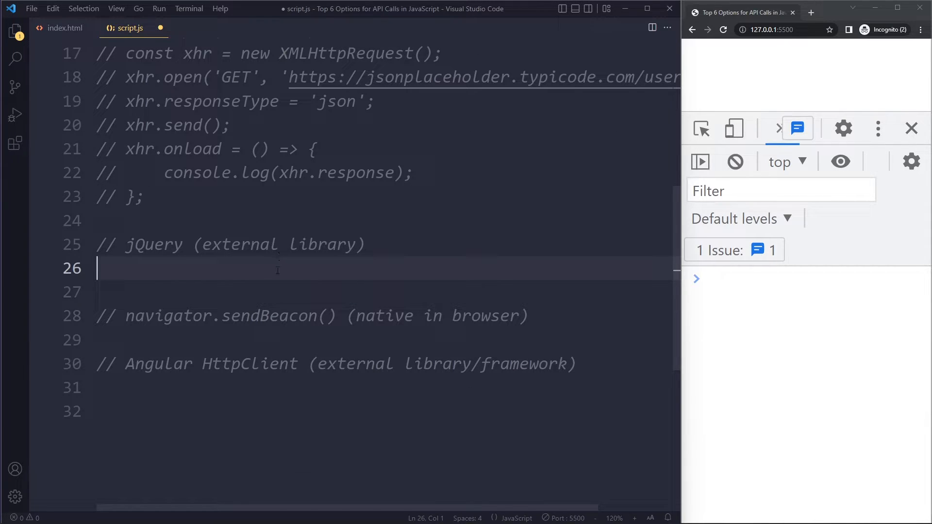
{"action": "mouse_move", "coordinate": [374, 244]}
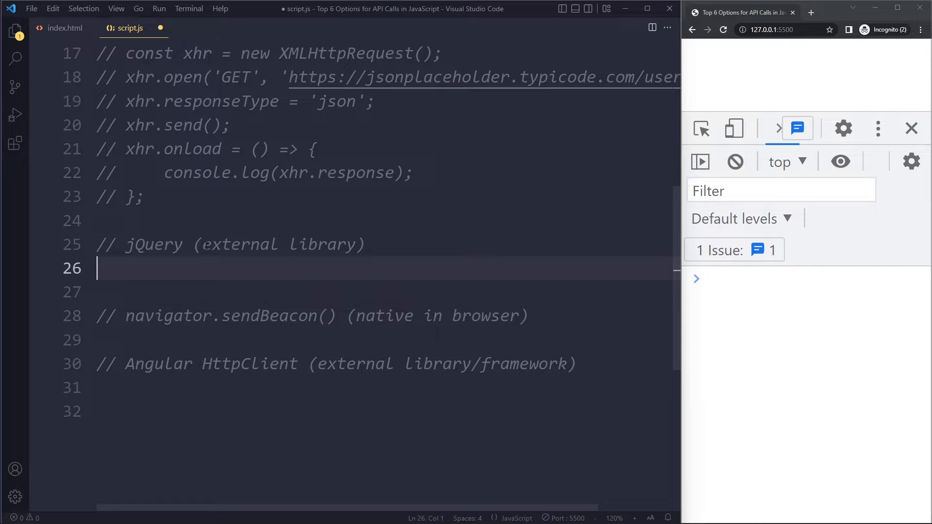
{"action": "scroll", "scroll_direction": "down", "scroll_amount": 3}
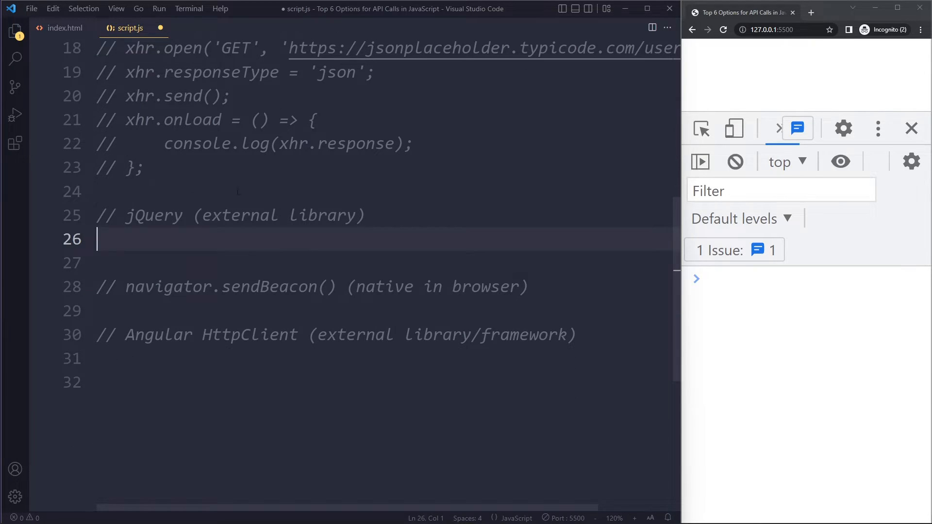
{"action": "left_click", "coordinate": [65, 28]}
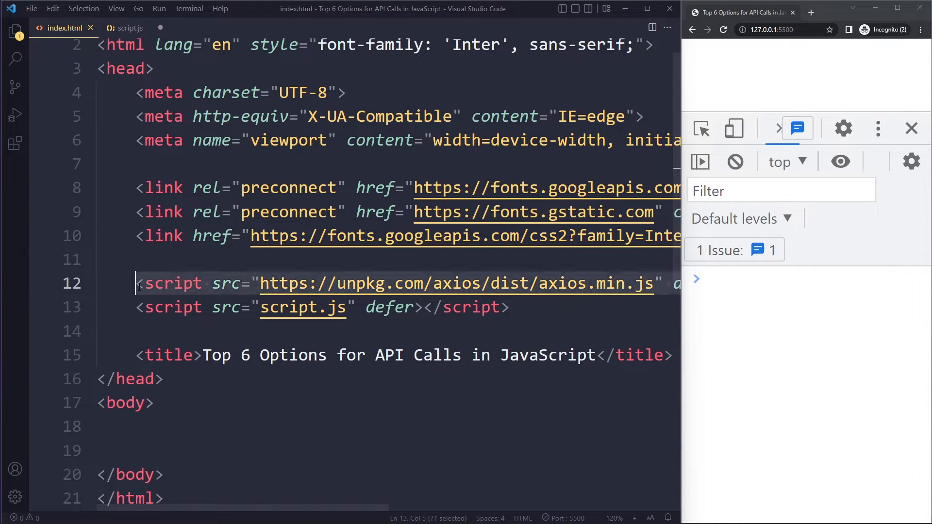
- Replace the Axios script tag with the jQuery 3.6.0 CDN script tag using defer
{"action": "key", "text": "Delete"}
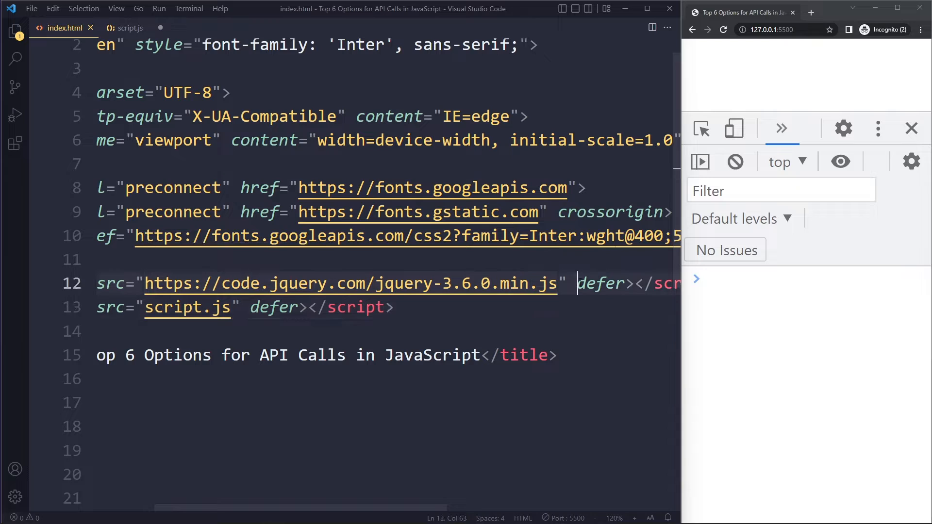
- Back in script.js, declare const $ = jQuery; for the example
{"action": "left_click", "coordinate": [130, 29]}
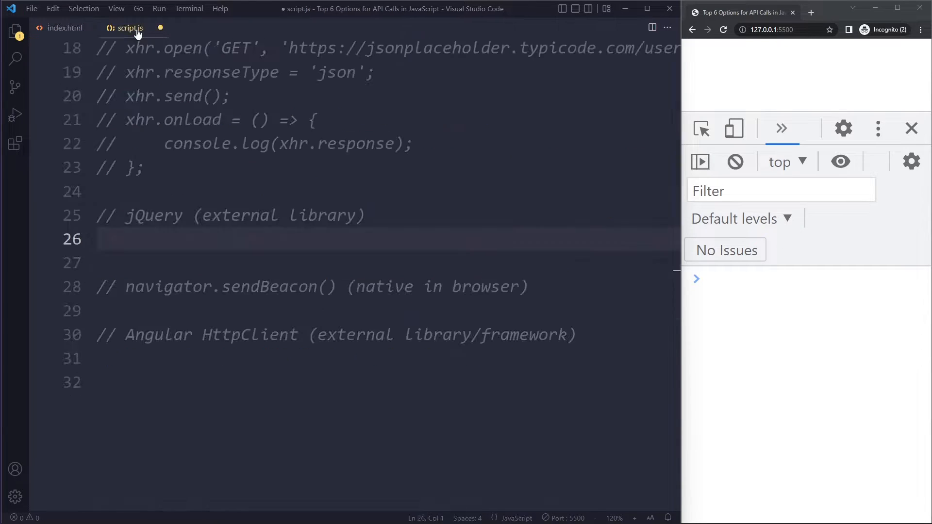
{"action": "type", "text": "j"}
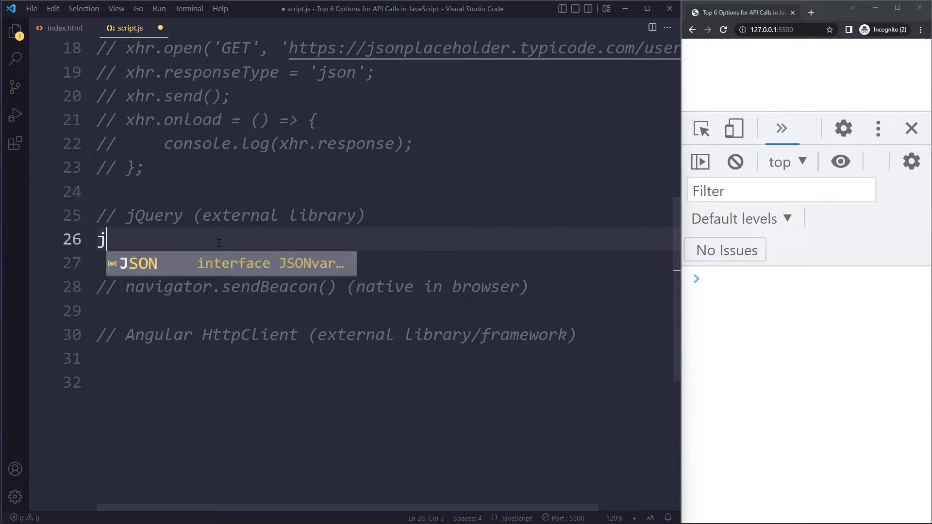
{"action": "type", "text": "Query"}
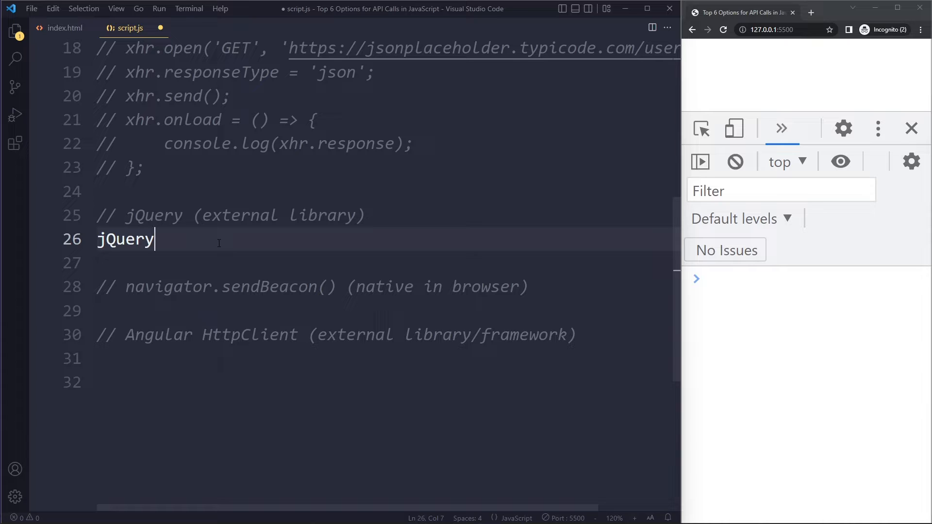
{"action": "type", "text": "const $ ="}
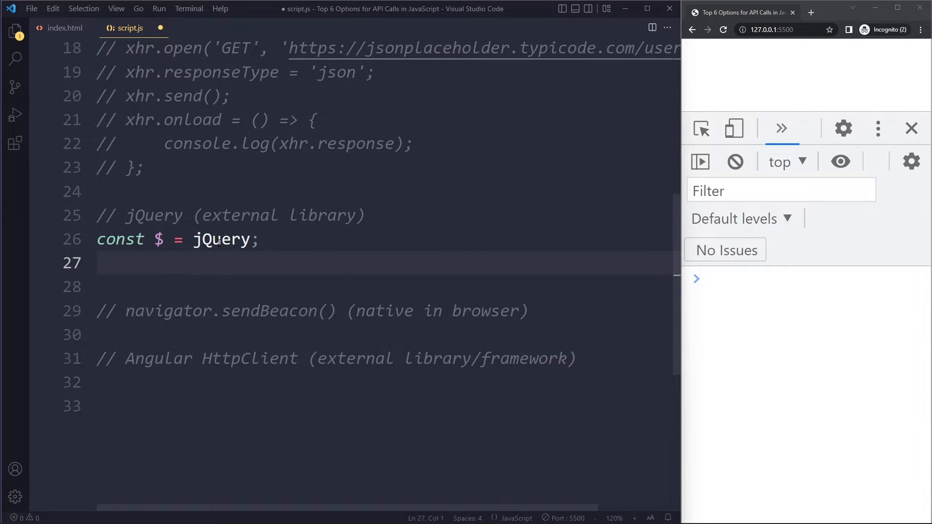
- Write $.get to the jsonplaceholder users URL logging data, and view the ten users in the console
{"action": "type", "text": "$.g"}
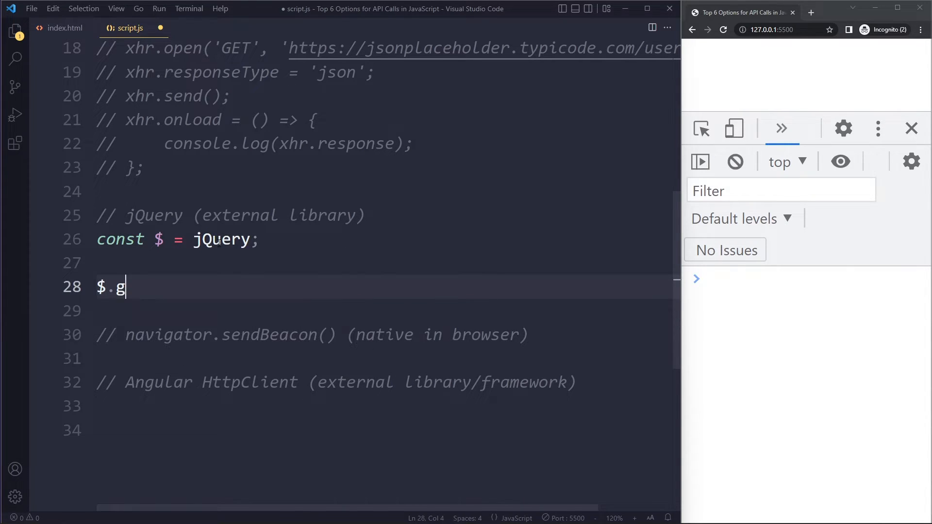
{"action": "type", "text": "et"}
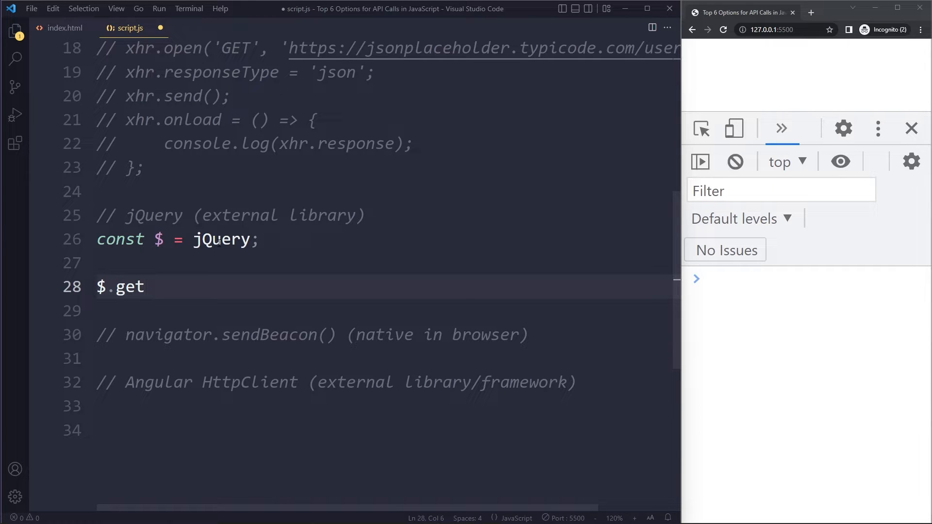
{"action": "type", "text": "('')"}
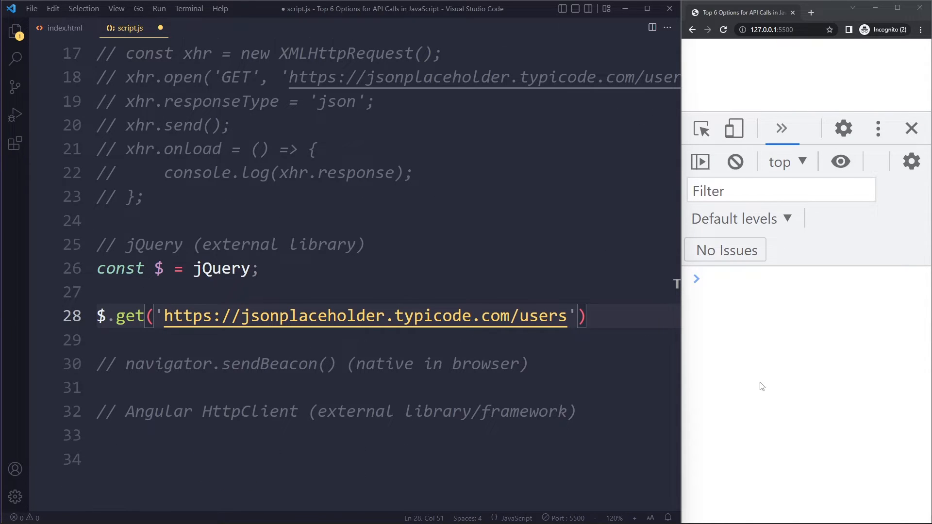
{"action": "type", "text": ","}
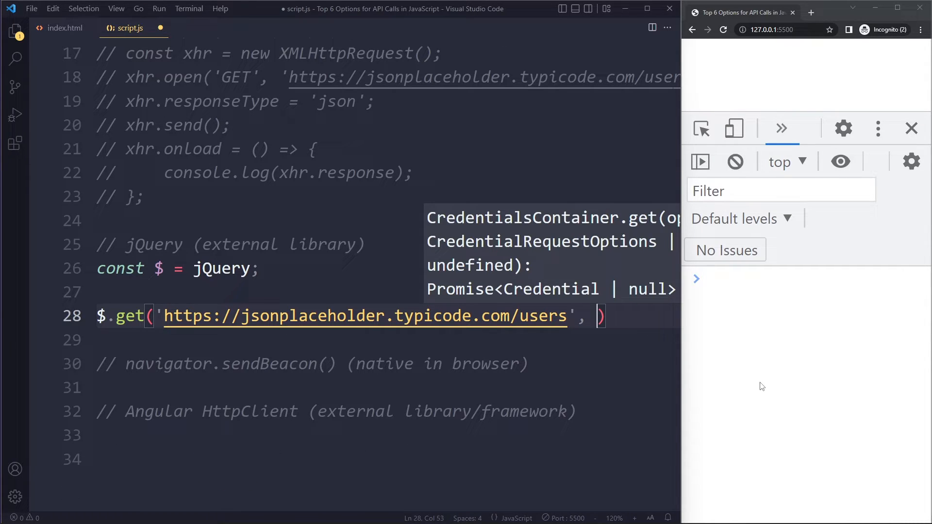
{"action": "type", "text": "data => {"}
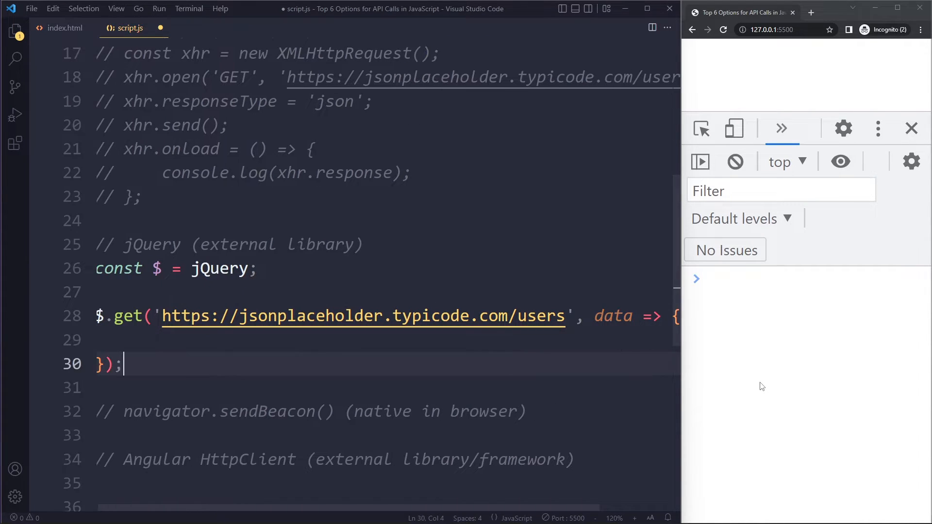
{"action": "type", "text": "console.log(data);"}
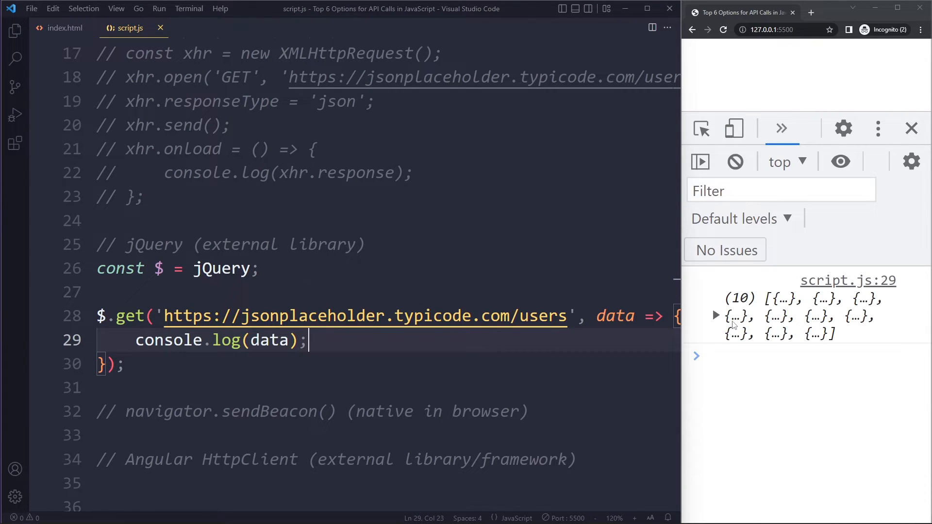
{"action": "left_click", "coordinate": [717, 316]}
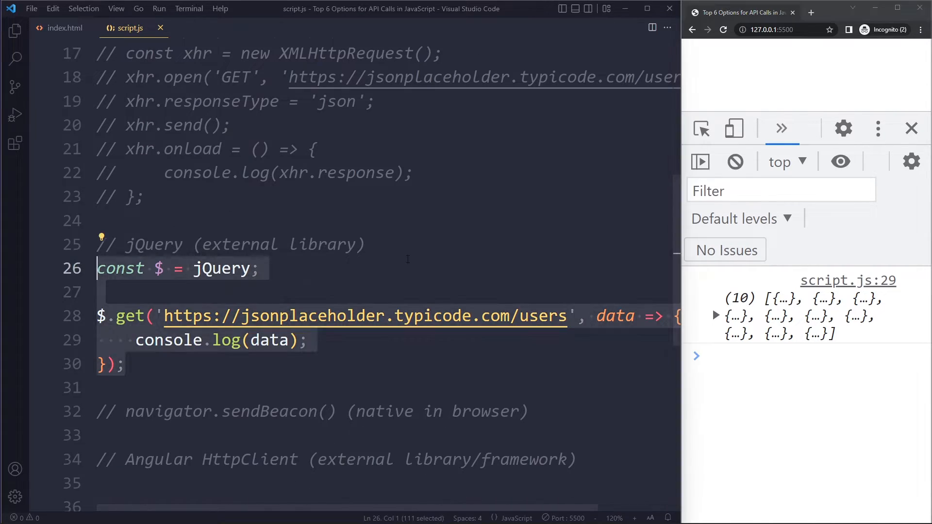
- Comment out the jQuery code with Ctrl+/ and open a blank line under the navigator.sendBeacon comment
{"action": "key", "text": "Ctrl+/"}
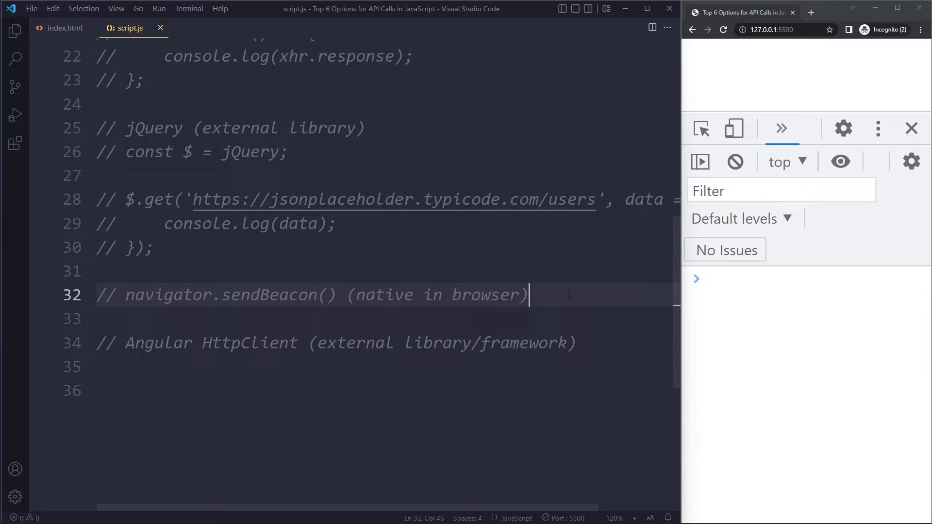
{"action": "key", "text": "Enter"}
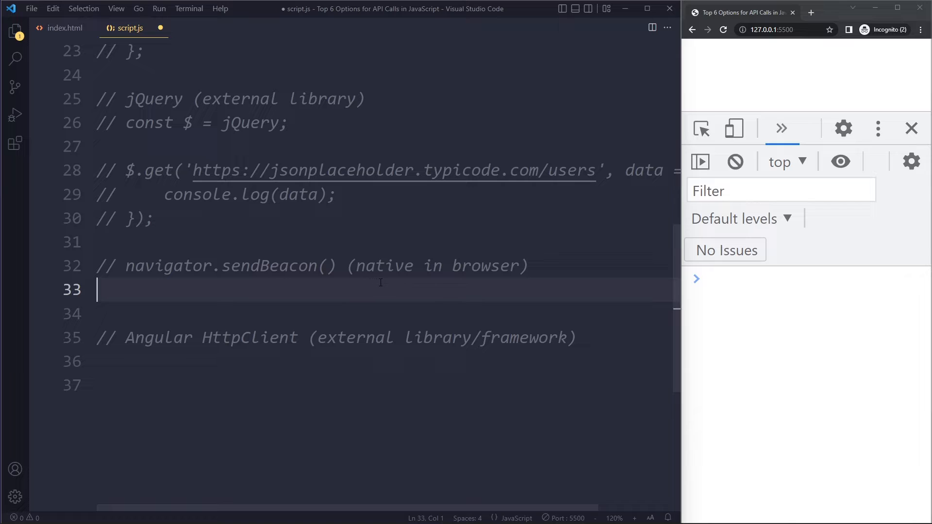
{"action": "mouse_move", "coordinate": [254, 293]}
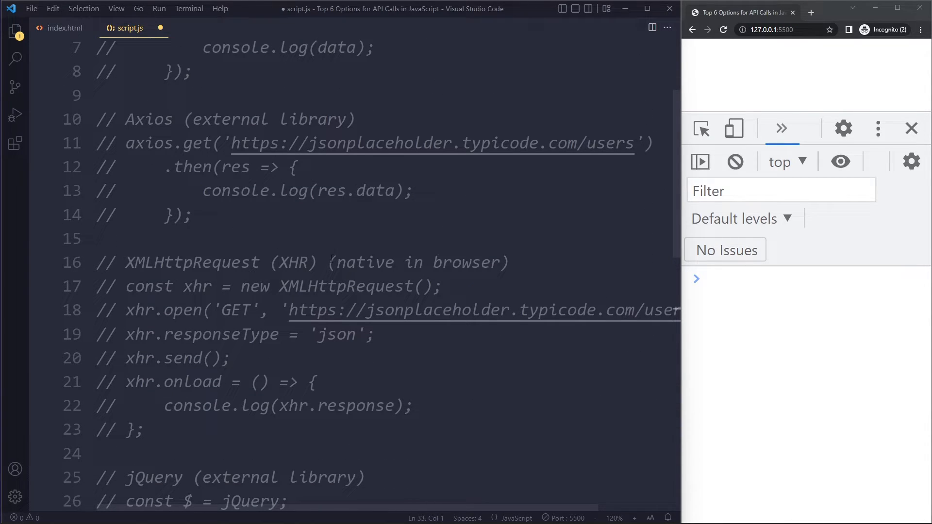
{"action": "scroll", "scroll_direction": "down", "scroll_amount": 3}
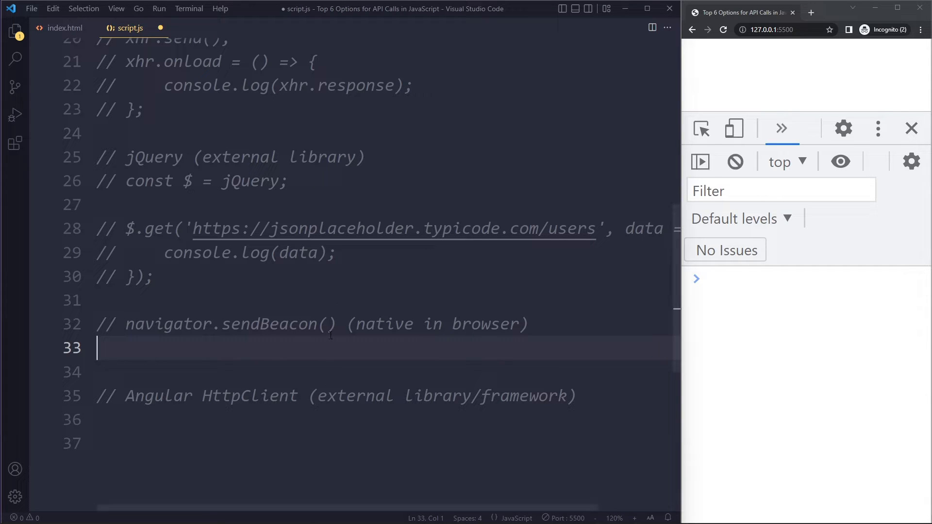
{"action": "mouse_move", "coordinate": [859, 80]}
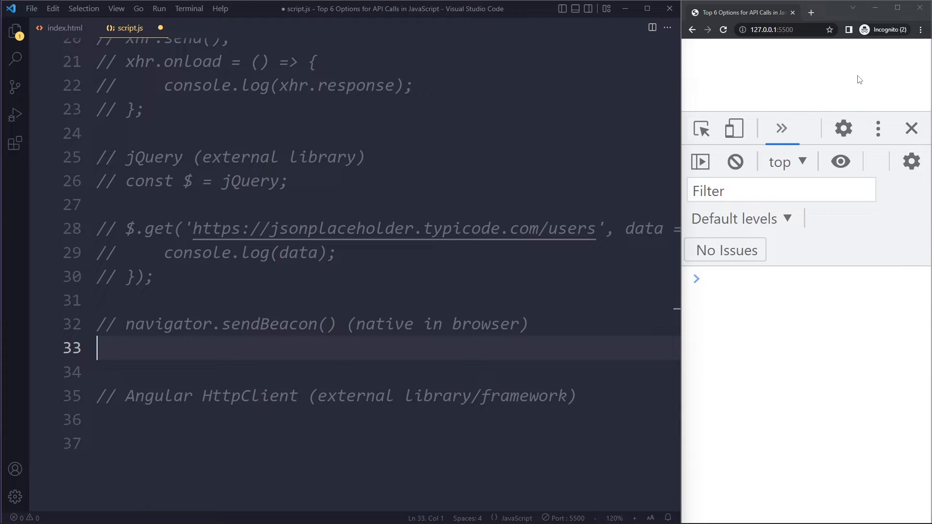
{"action": "scroll", "scroll_direction": "down", "scroll_amount": 3}
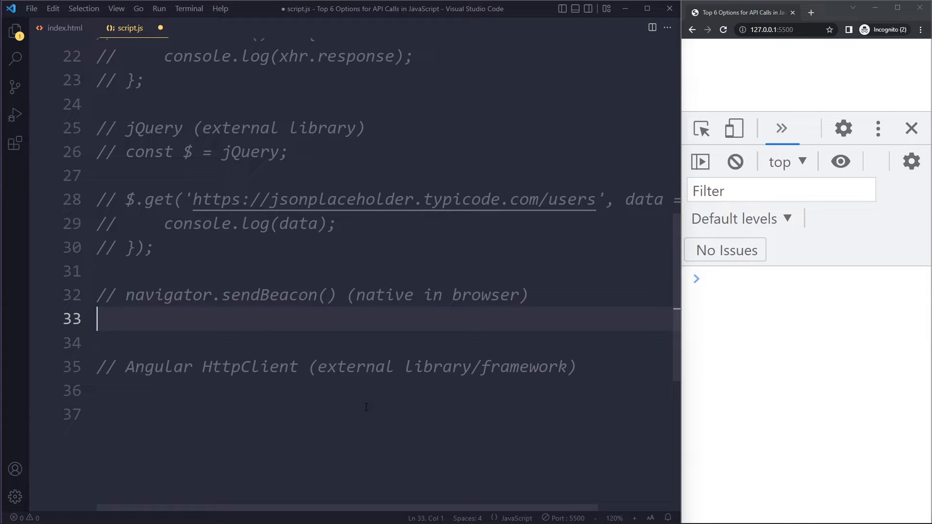
- Start navigator.sendBeacon with the jsonplaceholder users URL as its first argument
{"action": "type", "text": "navia"}
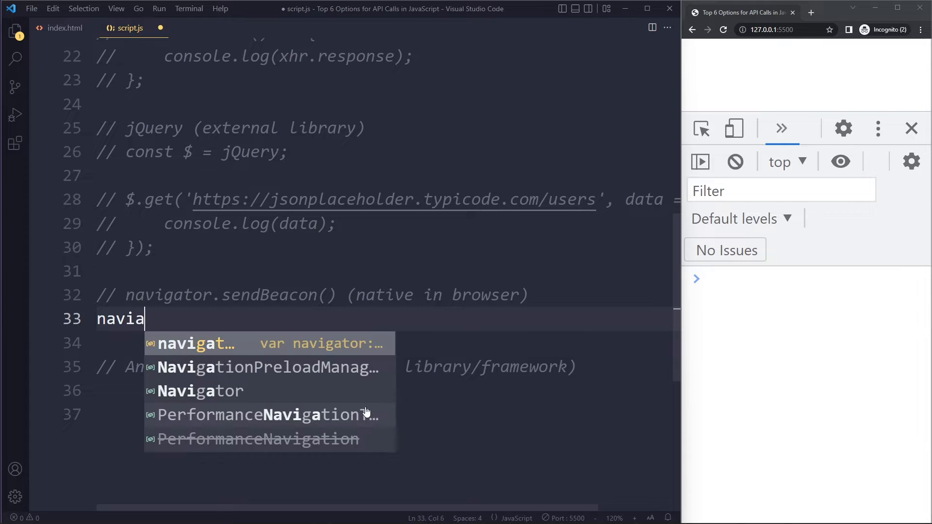
{"action": "type", "text": "tor.sendBeacon("}
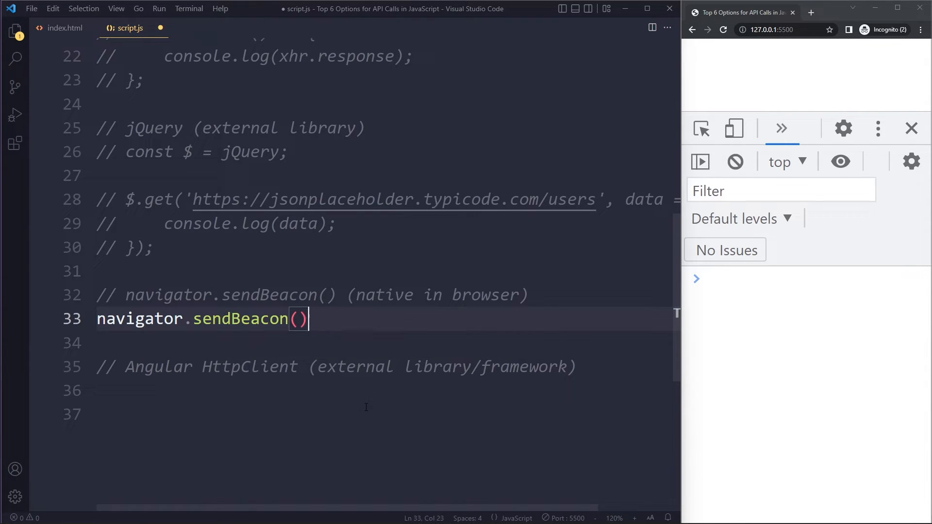
{"action": "type", "text": ";"}
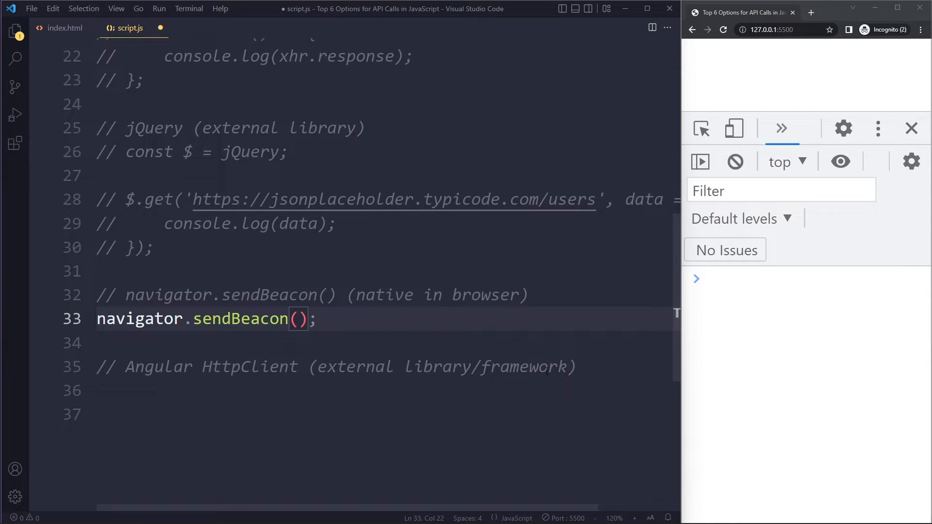
{"action": "type", "text": "'https://jsonplaceholder.typicode.com/users'"}
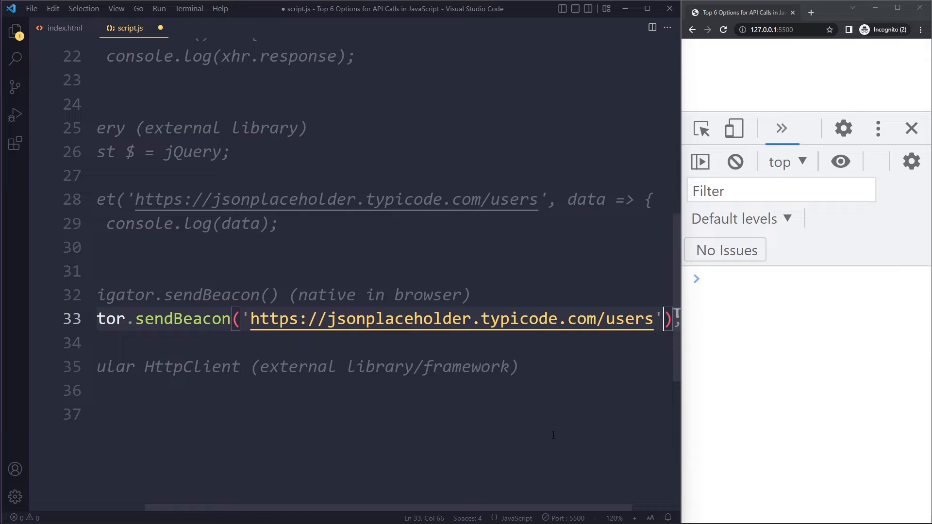
{"action": "mouse_move", "coordinate": [666, 28]}
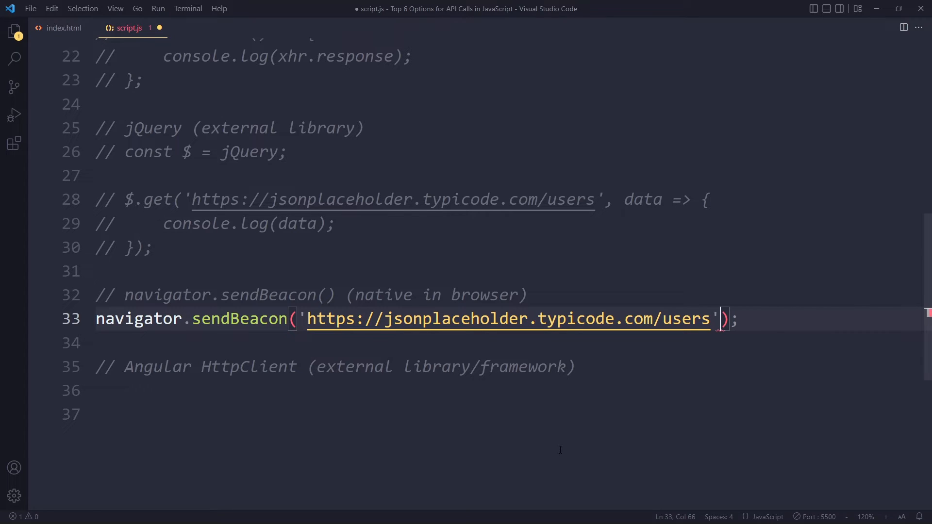
- Pass JSON.stringify({ timeOnPage: 25 }) as the beacon's payload
{"action": "type", "text": ",·"}
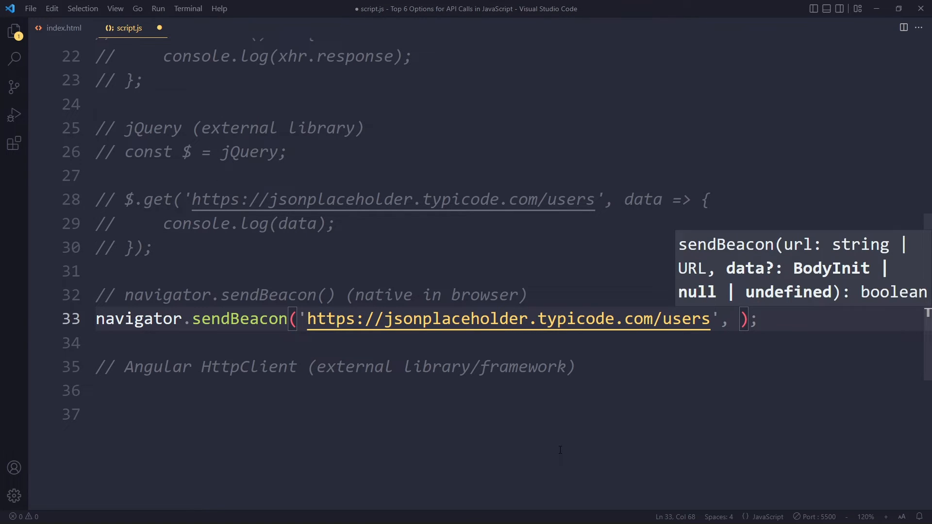
{"action": "type", "text": "{"}
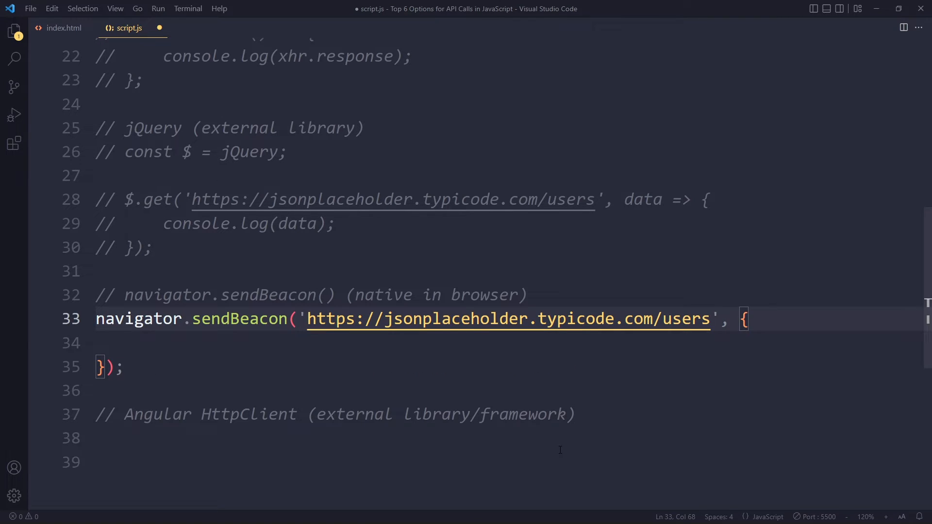
{"action": "type", "text": "JSON"}
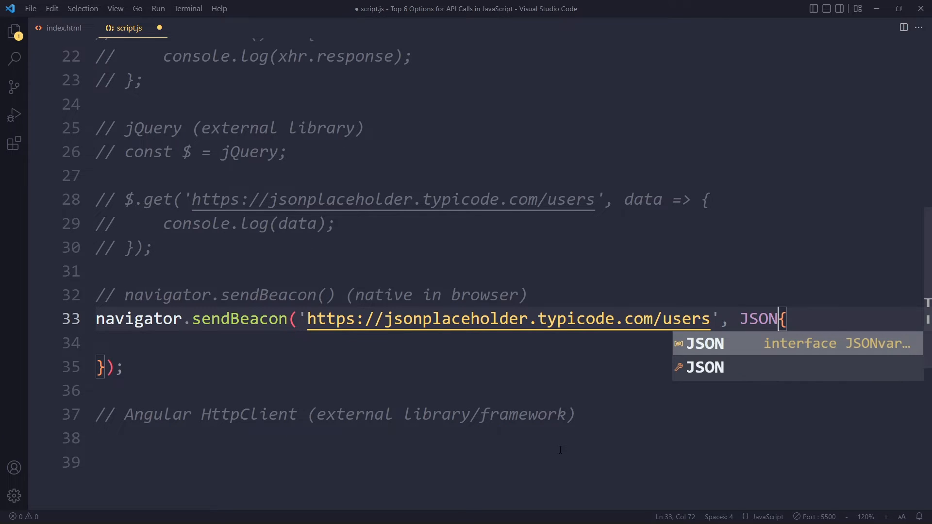
{"action": "type", "text": ".stringify("}
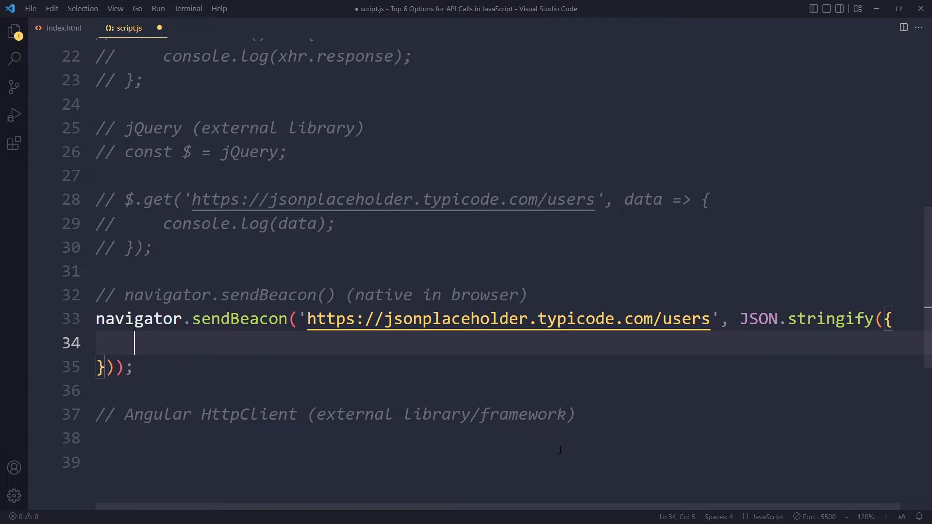
{"action": "type", "text": "timeOnP"}
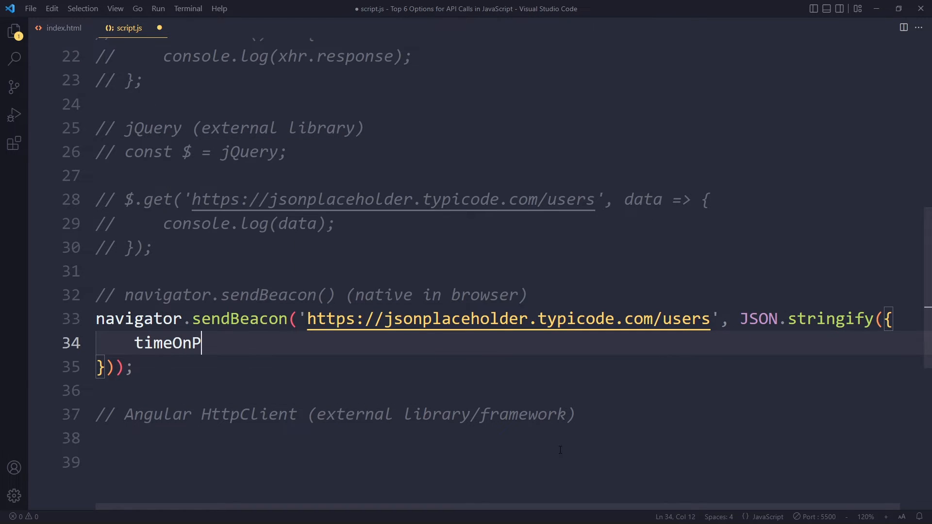
{"action": "type", "text": "age: 25"}
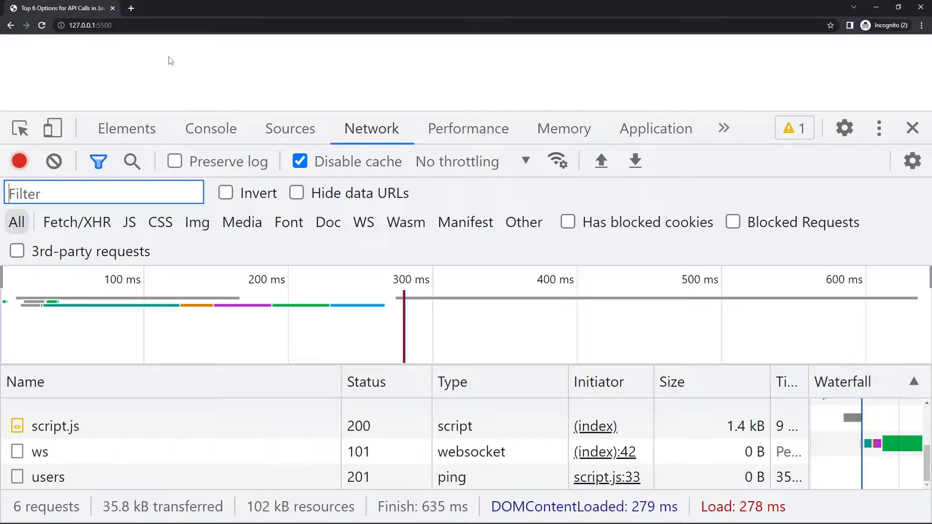
- Inspect the users request in the Network tab, showing a POST with status 201
{"action": "left_click", "coordinate": [48, 477]}
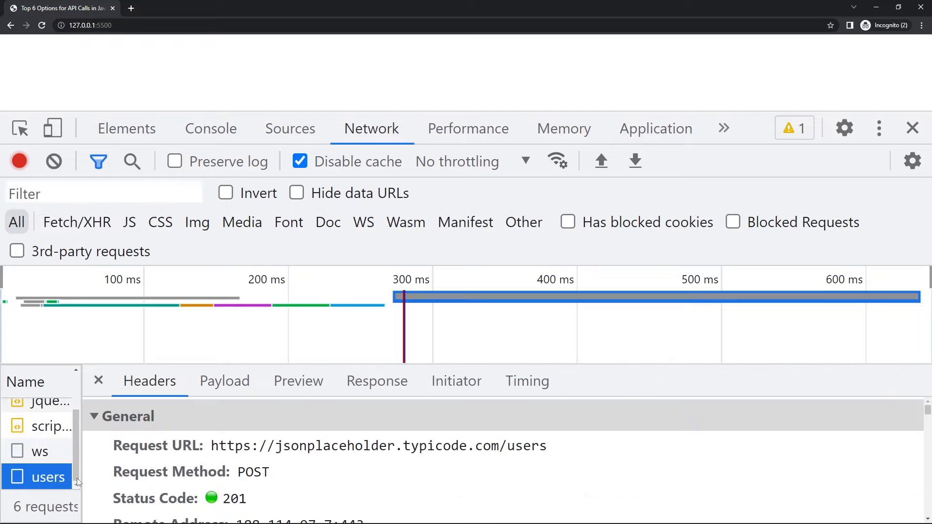
{"action": "mouse_move", "coordinate": [317, 469]}
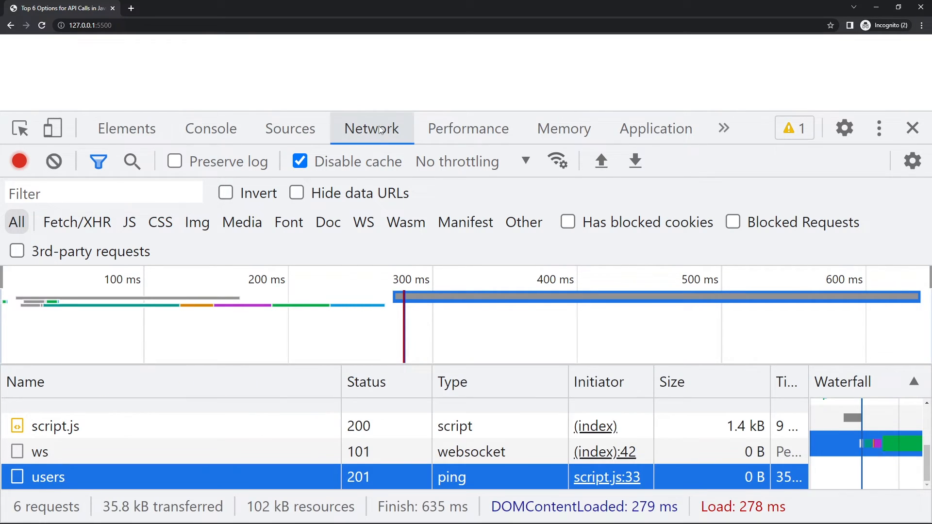
{"action": "mouse_move", "coordinate": [452, 478]}
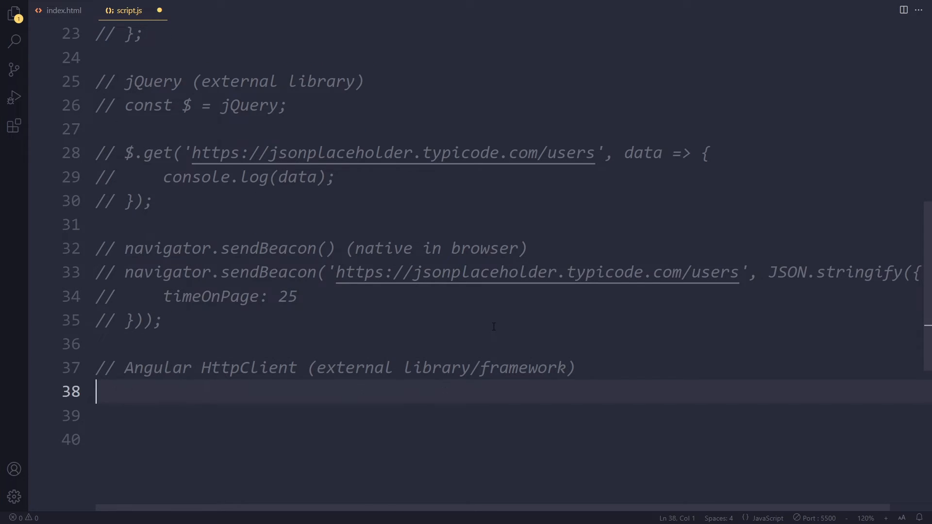
- Save script.js with the sendBeacon example commented out and scroll through the file
{"action": "key", "text": "enter"}
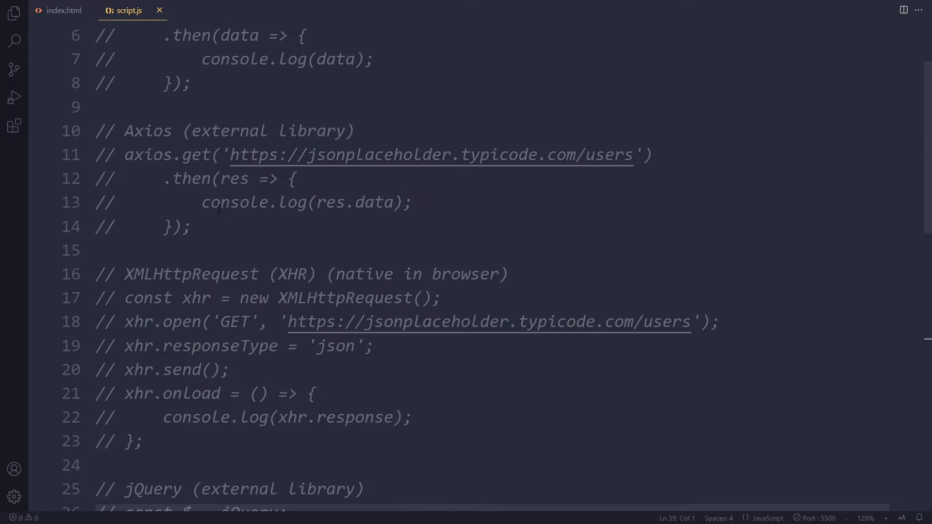
{"action": "scroll", "scroll_direction": "down", "scroll_amount": 3}
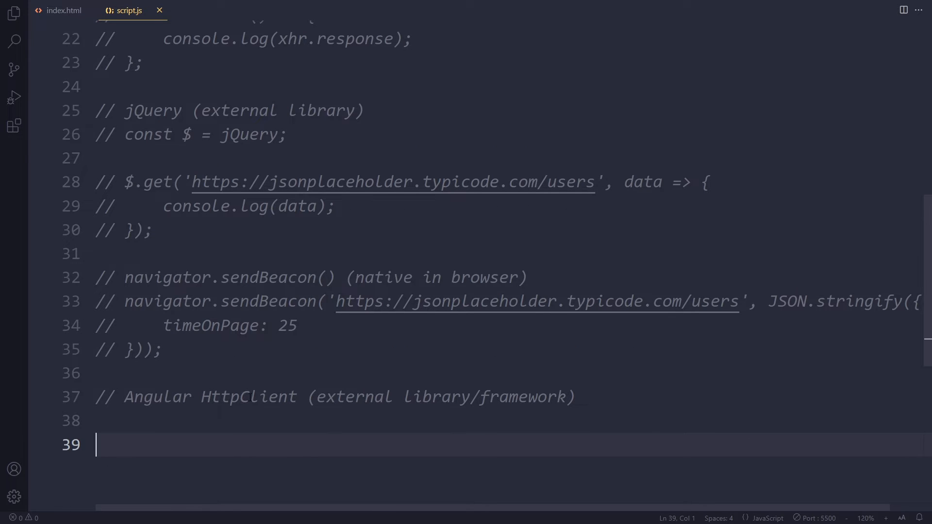
{"action": "mouse_move", "coordinate": [263, 380]}
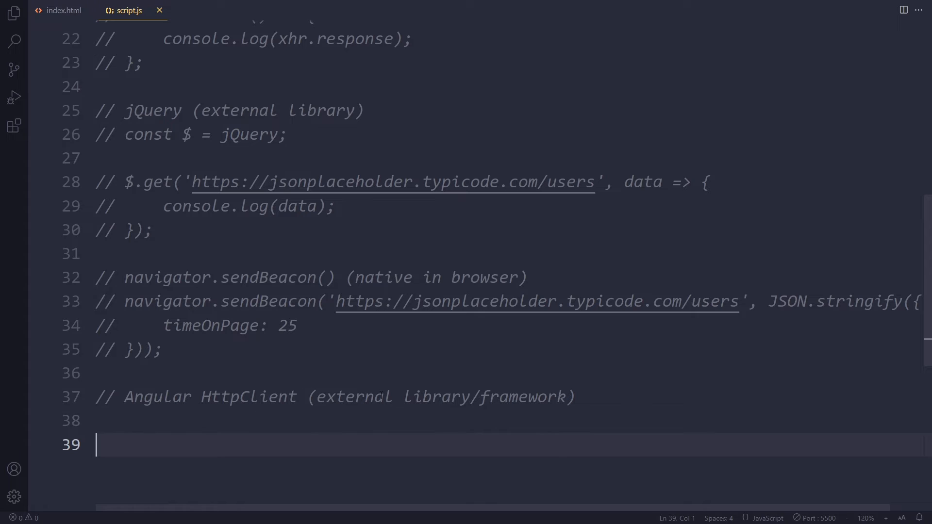
{"action": "mouse_move", "coordinate": [236, 384]}
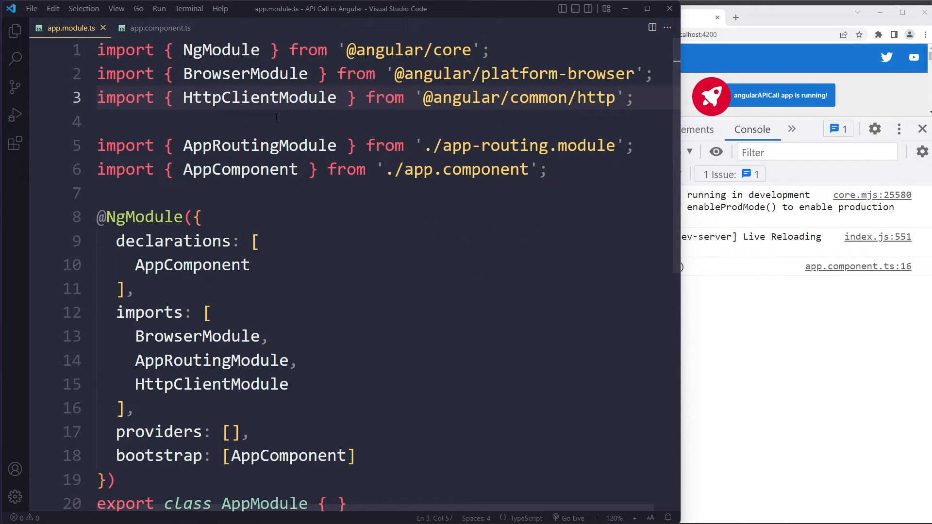
{"action": "mouse_move", "coordinate": [72, 28]}
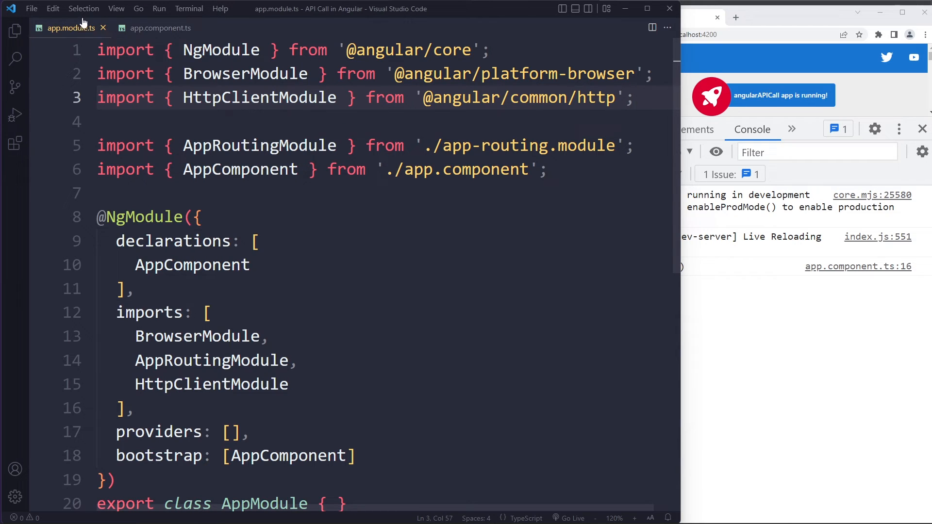
- Switch from app.module.ts to app.component.ts with the HttpClient http.get in ngOnInit
{"action": "left_click", "coordinate": [158, 28]}
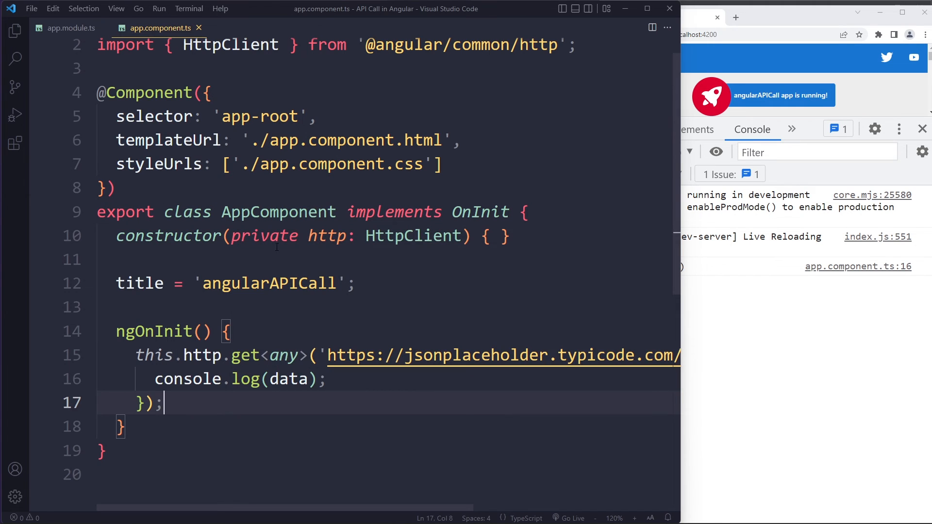
- Reveal the full http.get users URL and expand the logged array of 10 users in the browser console
{"action": "scroll", "scroll_direction": "down", "scroll_amount": 3}
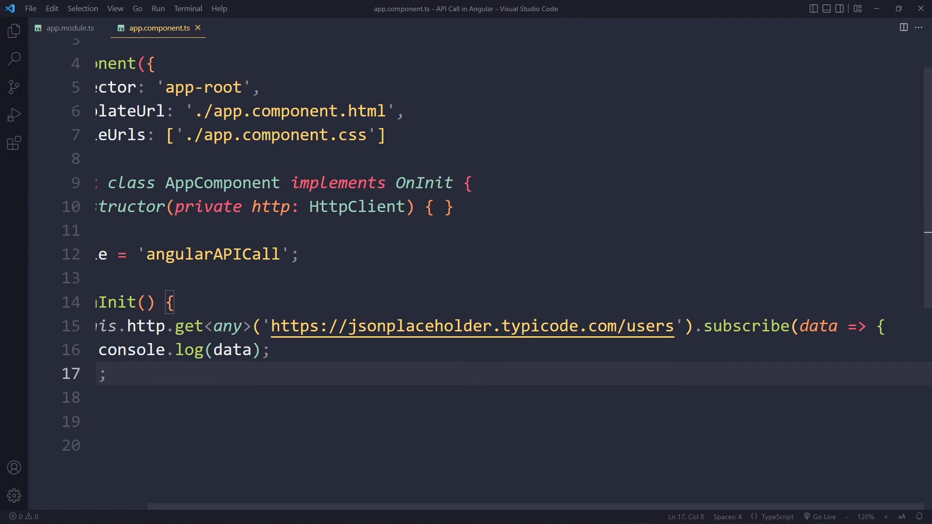
{"action": "mouse_move", "coordinate": [694, 510]}
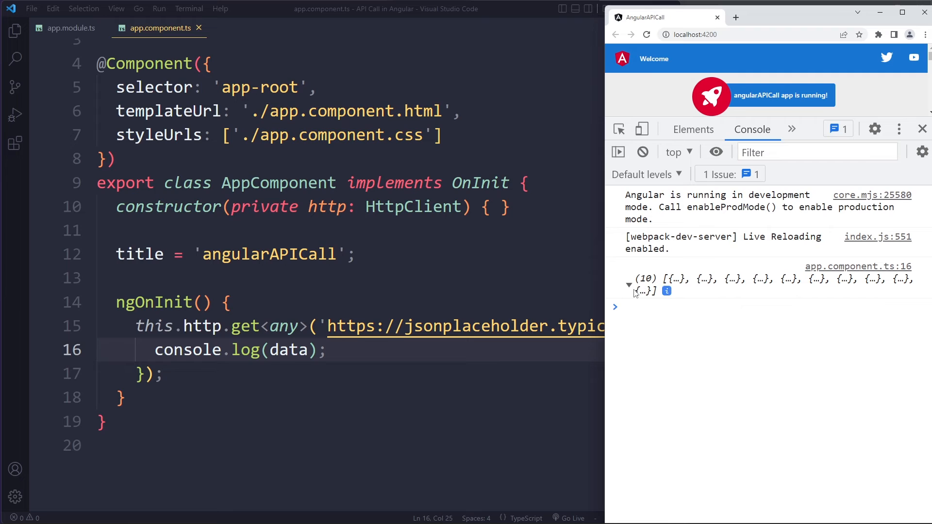
{"action": "left_click", "coordinate": [629, 285]}
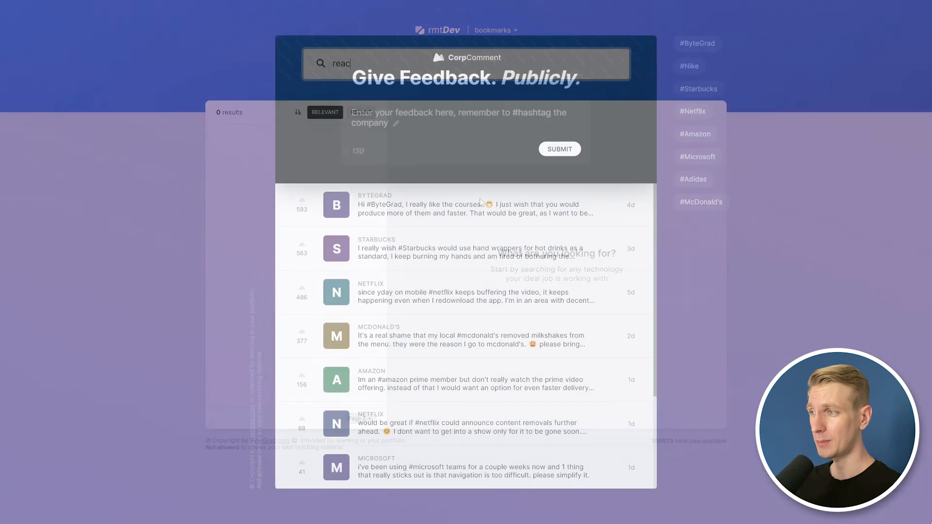
- Submit the feedback 'hello #bytegrad' in CorpComment so it lists among the entries
{"action": "type", "text": "hello #byt"}
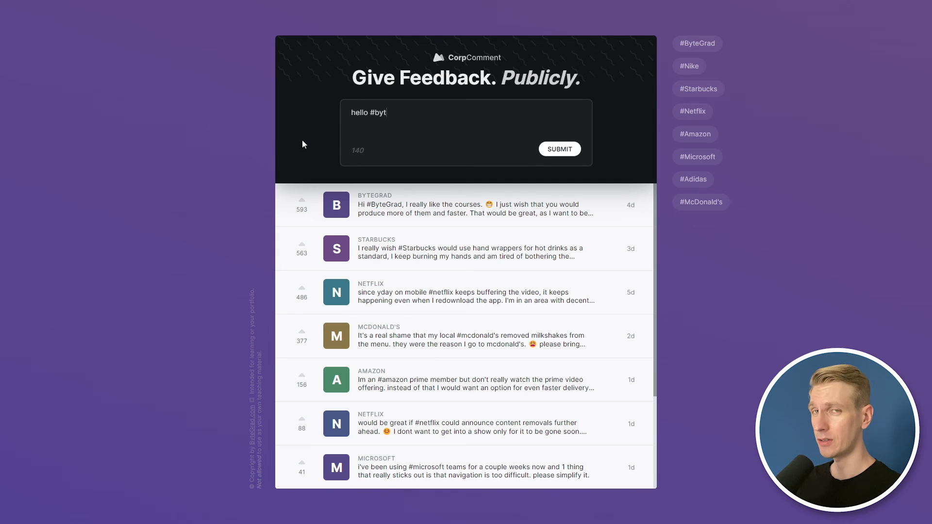
{"action": "left_click", "coordinate": [559, 149]}
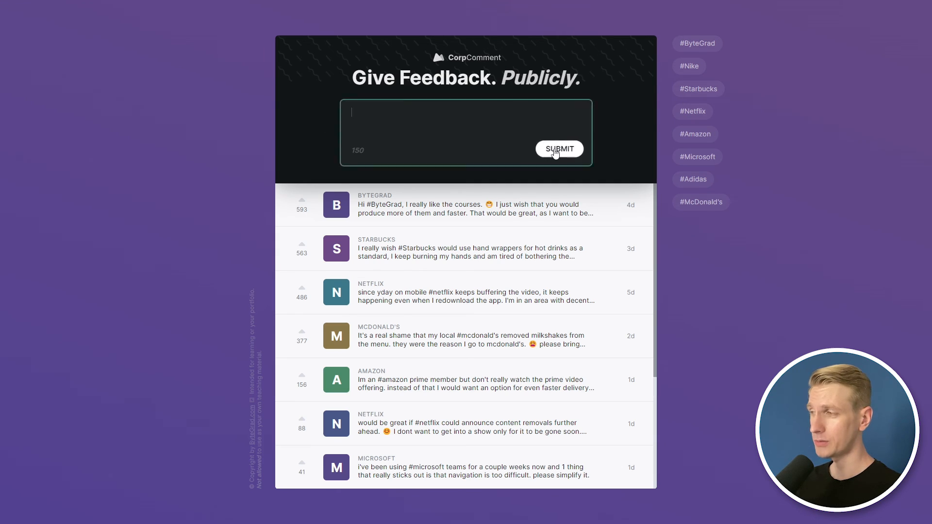
{"action": "left_click", "coordinate": [558, 149]}
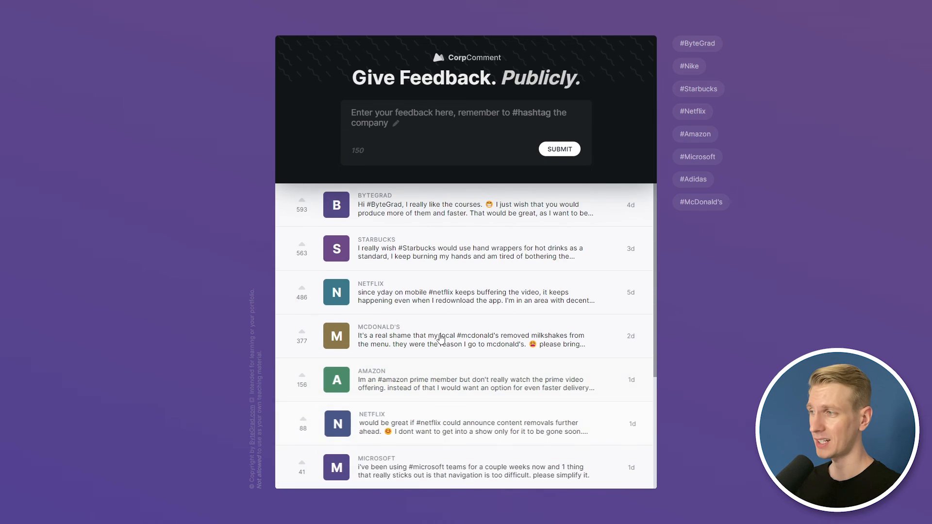
{"action": "scroll", "scroll_direction": "down", "scroll_amount": 3}
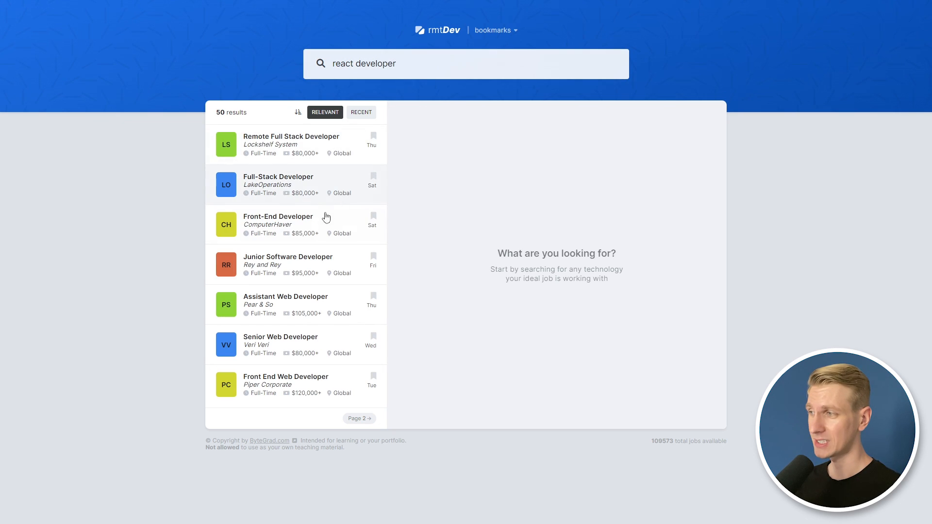
- View the Front-End Developer job details in rmtDev and filter by the #ByteGrad tag
{"action": "left_click", "coordinate": [278, 224]}
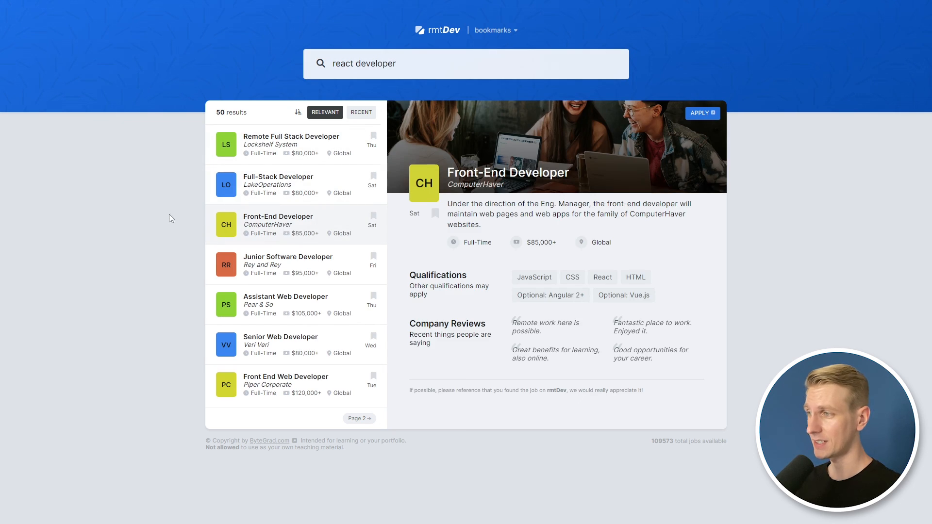
{"action": "left_click", "coordinate": [493, 30]}
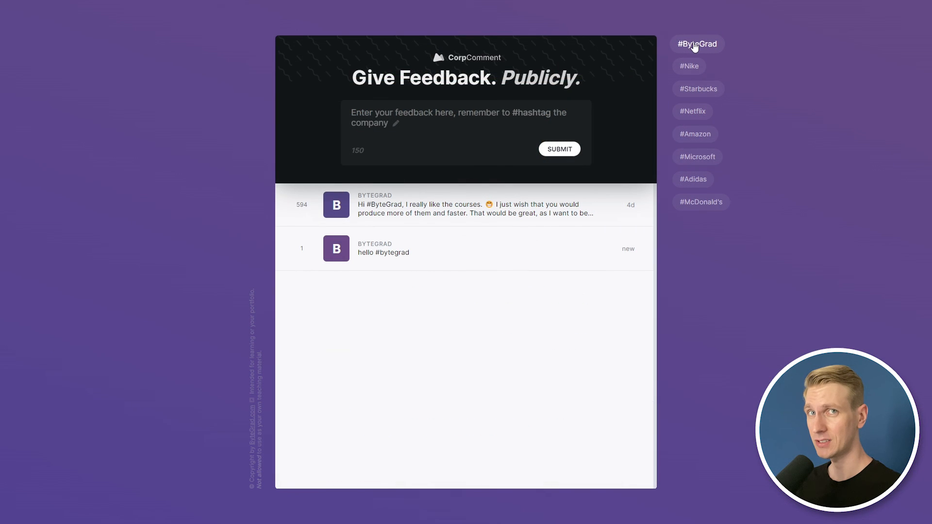
{"action": "mouse_move", "coordinate": [698, 88]}
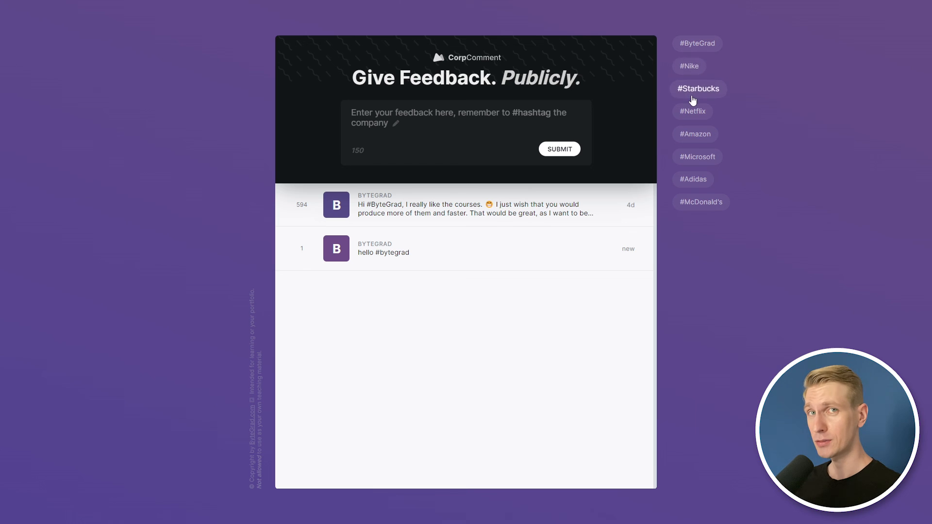